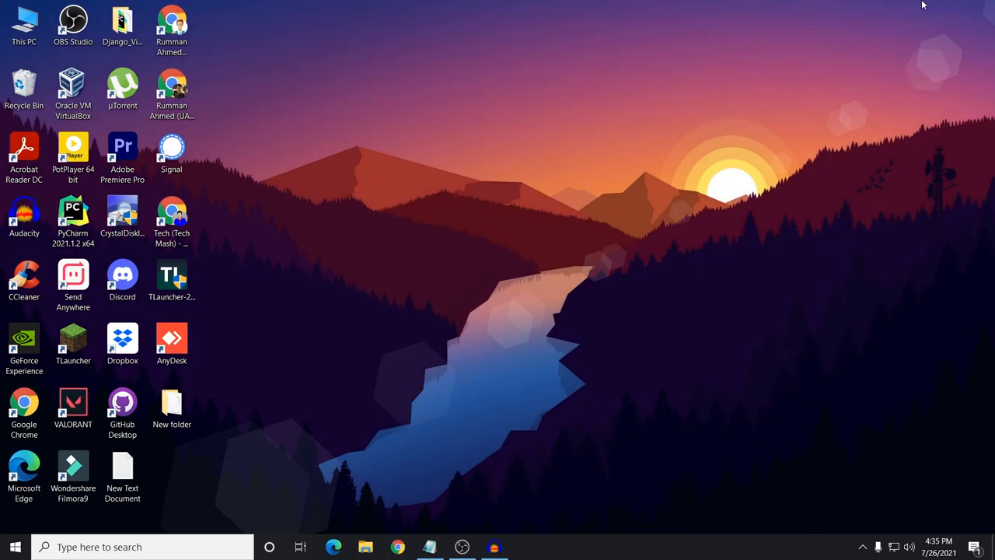
Launch Discord and bring up the Windows search panel with recent items
left_click(14, 546)
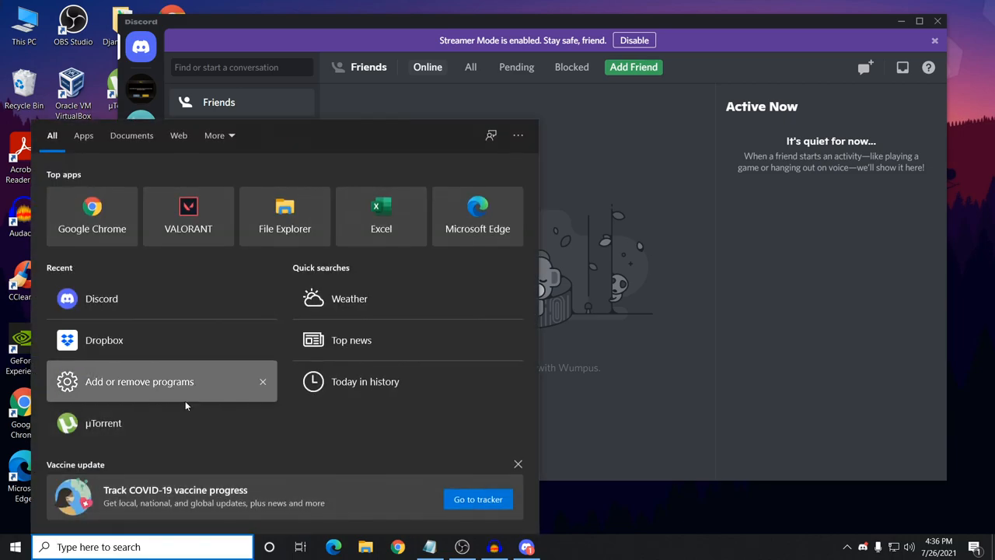
Open Add or remove programs and scroll the Apps & features list to Discord
left_click(139, 381)
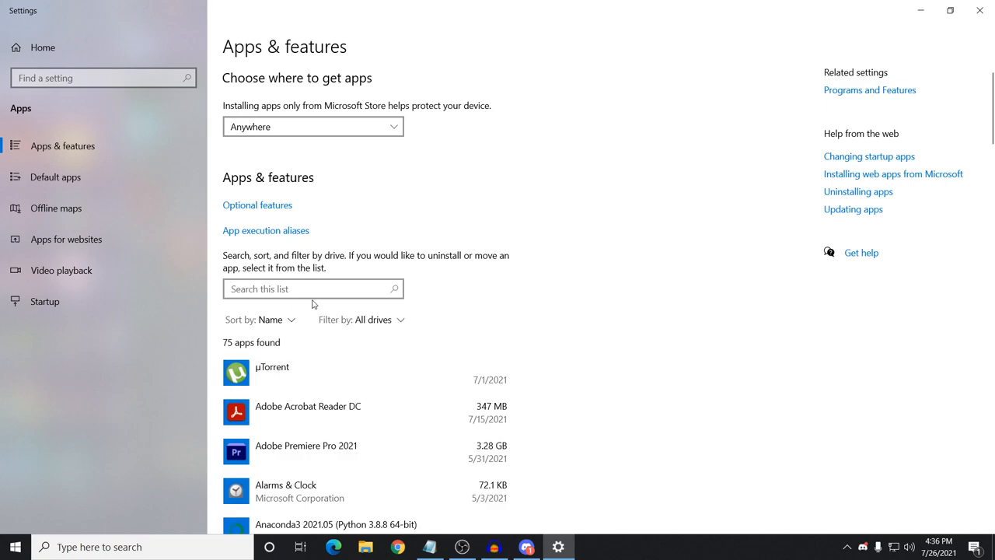
scroll("down", 3)
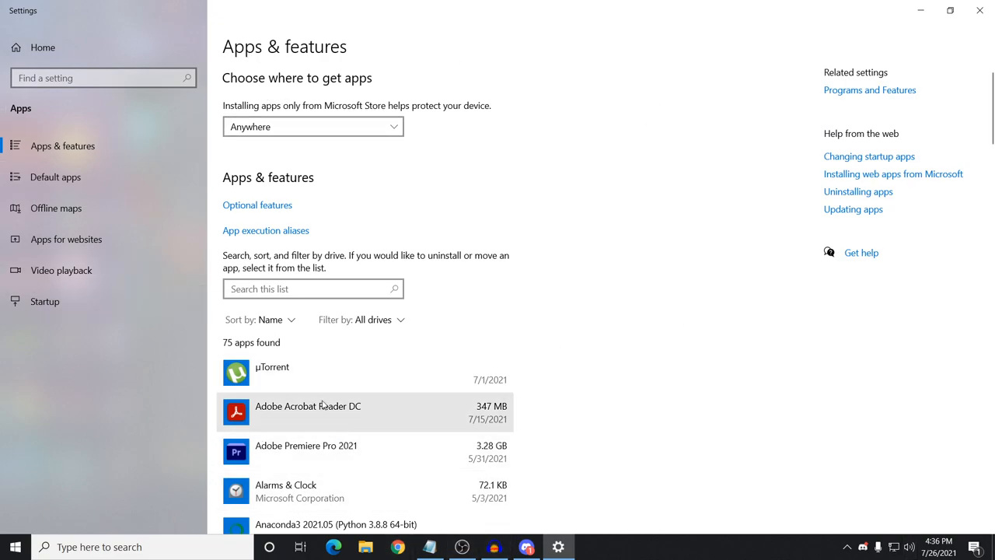
scroll("down", 3)
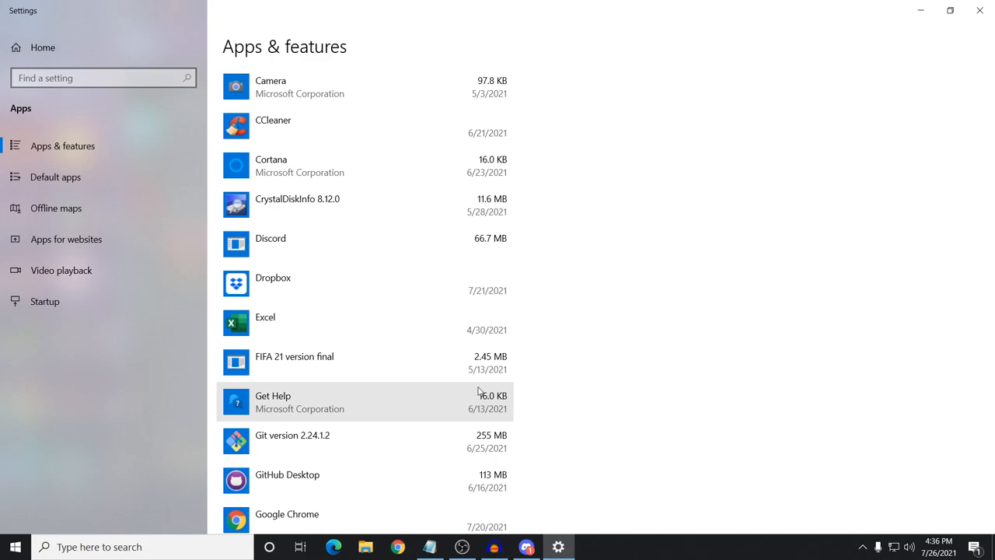
scroll("down", 3)
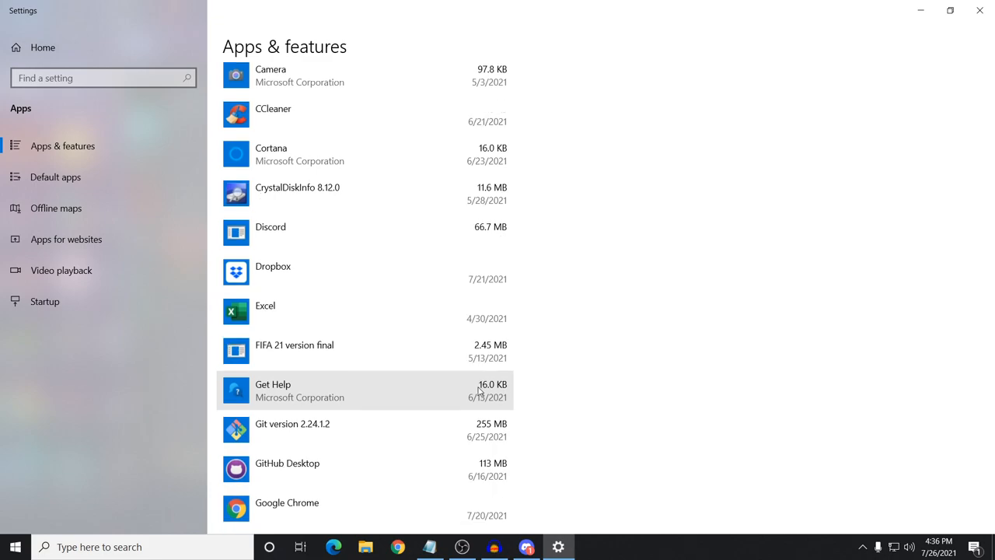
scroll("down", 3)
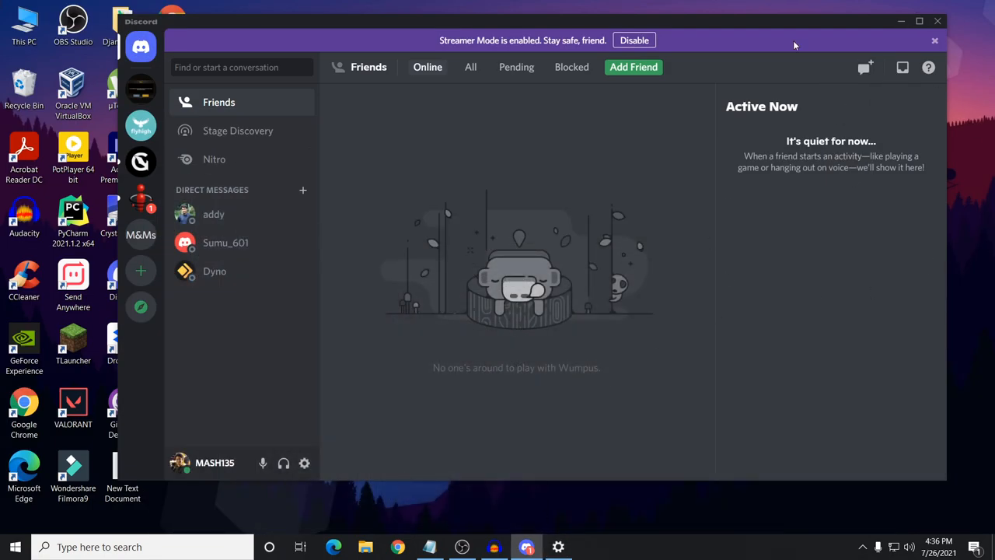
mouse_move(723, 22)
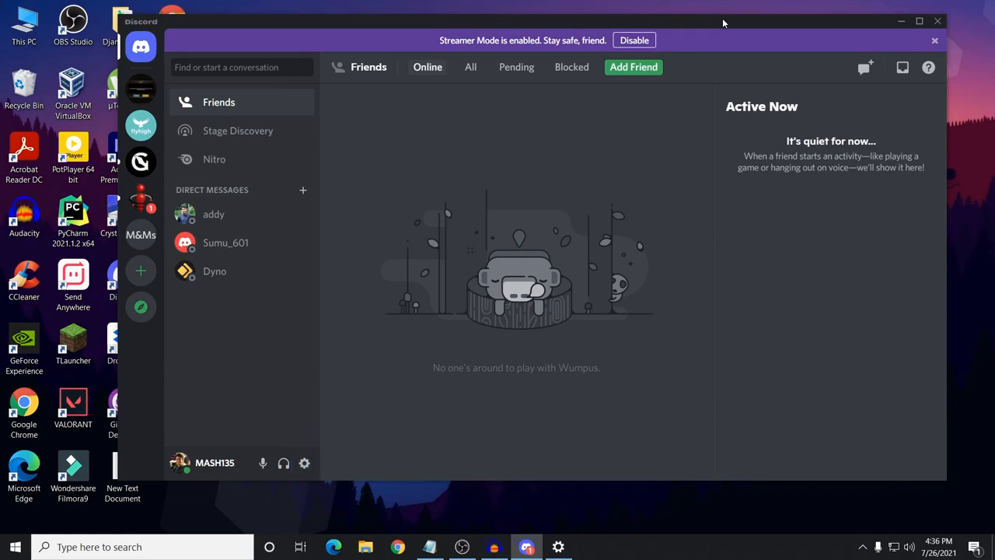
mouse_move(890, 13)
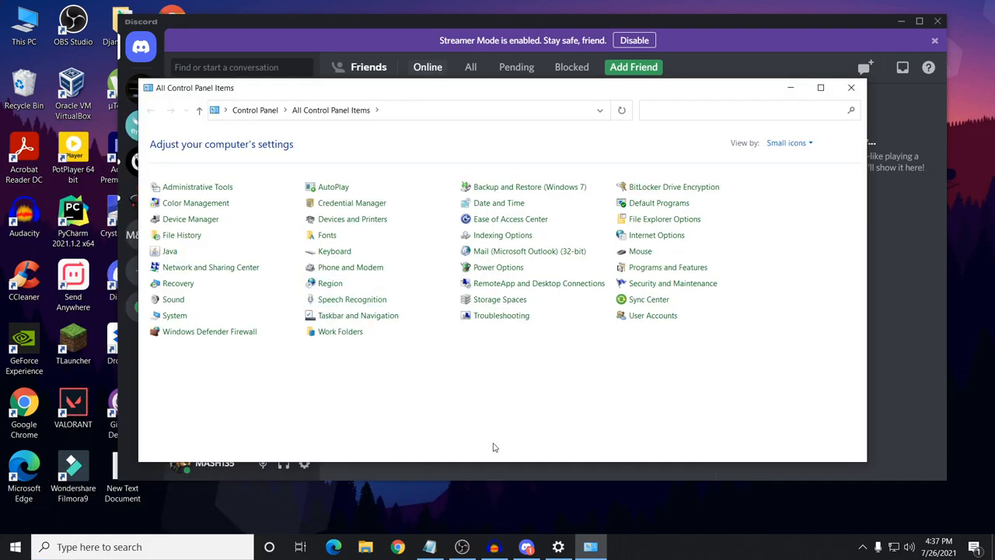
mouse_move(178, 283)
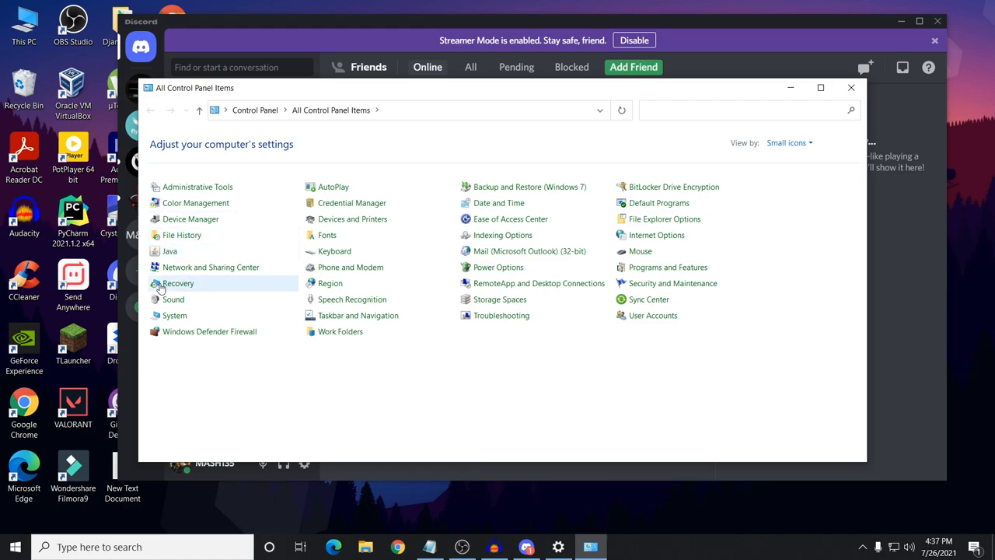
mouse_move(211, 267)
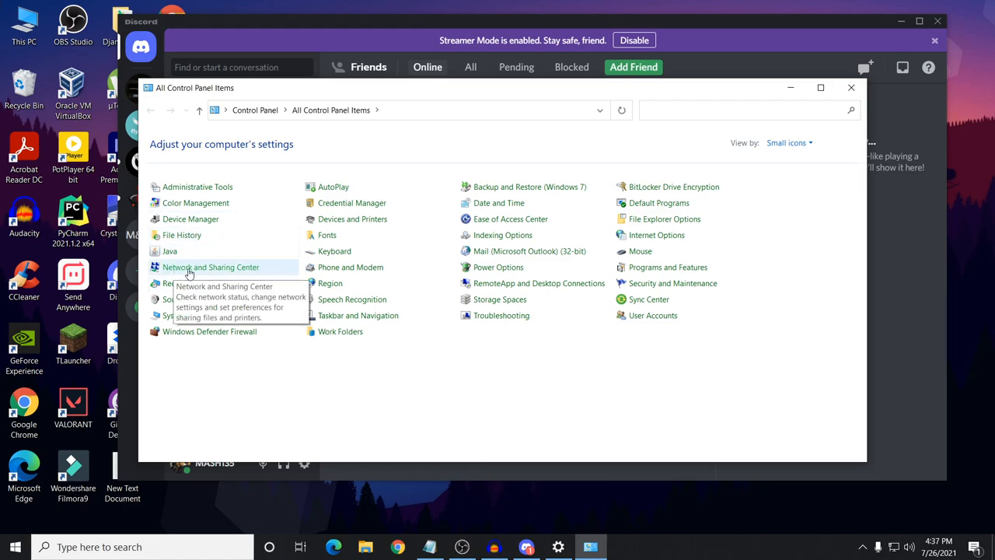
Open Network and Sharing Center from All Control Panel Items
left_click(211, 266)
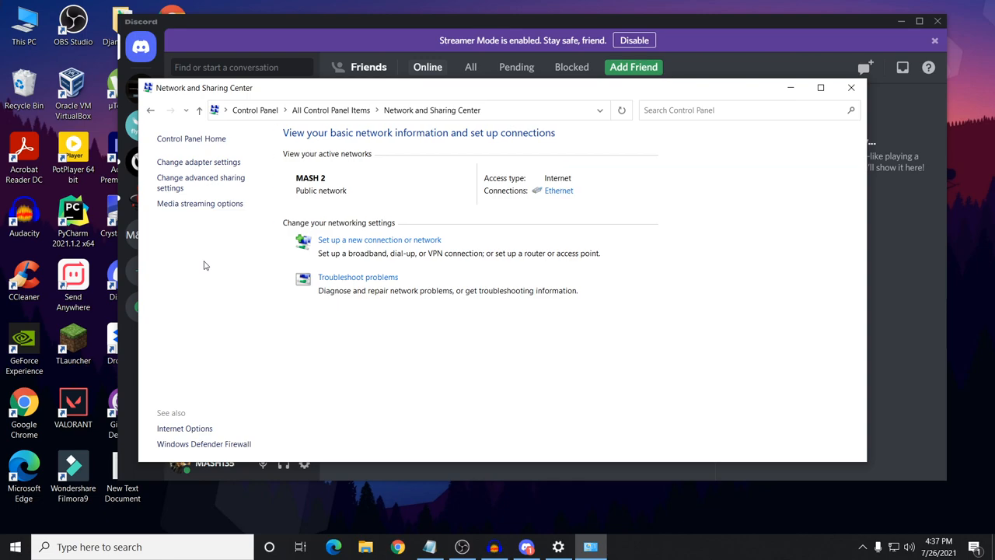
mouse_move(585, 192)
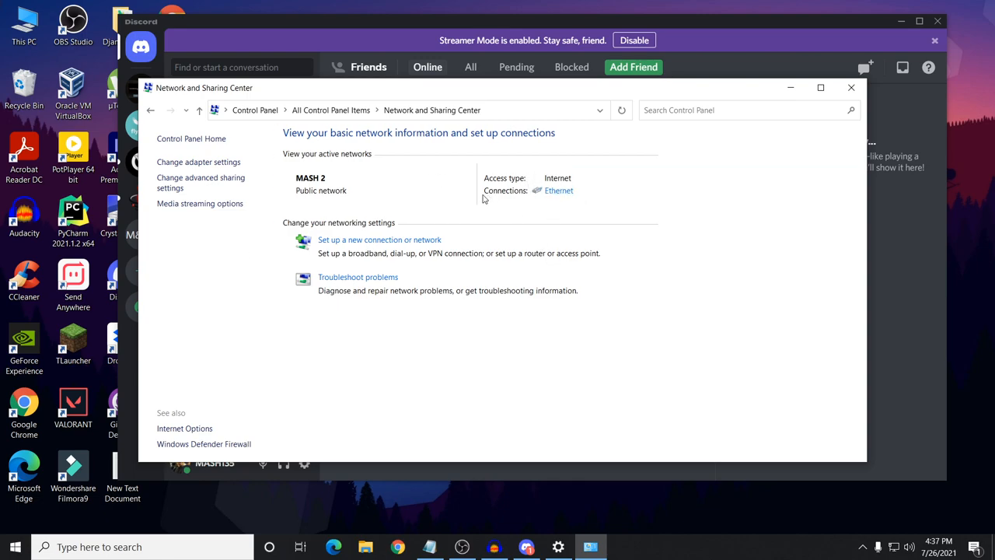
Open the Ethernet connection's status, then its Properties dialog
left_click(559, 190)
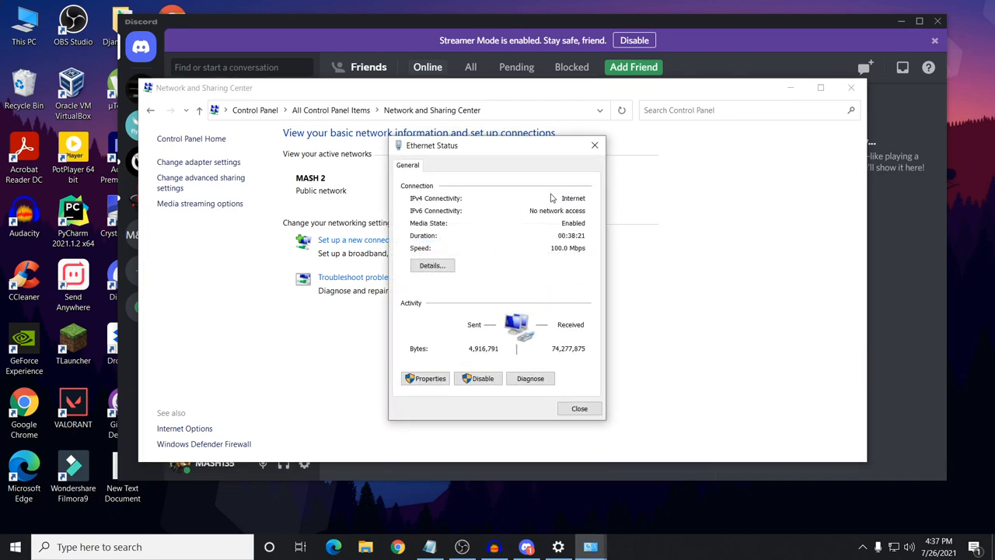
mouse_move(371, 351)
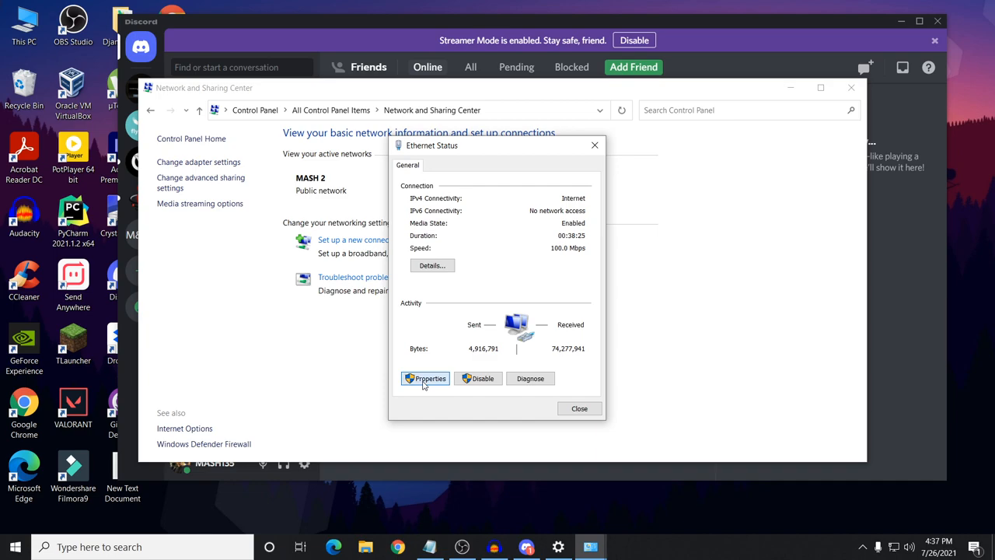
left_click(425, 379)
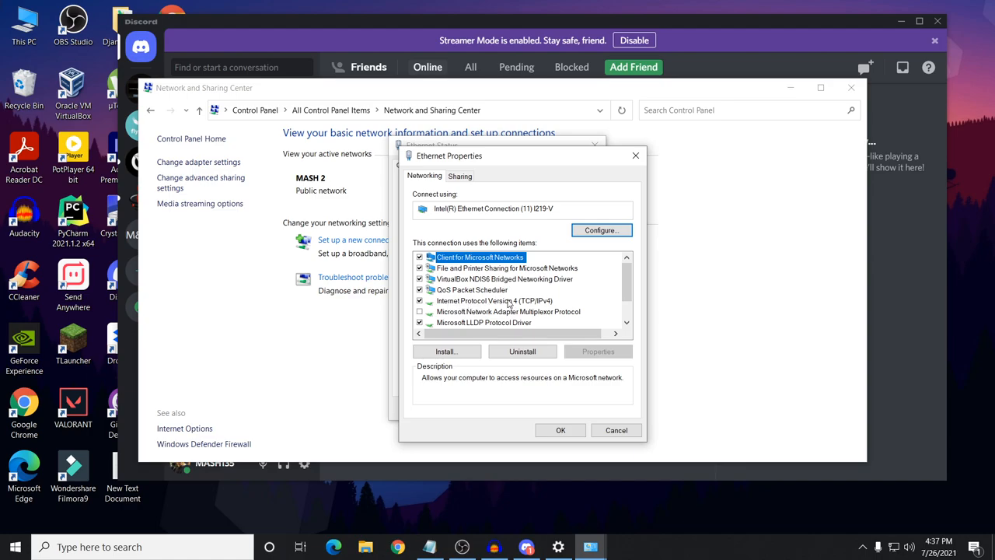
mouse_move(520, 302)
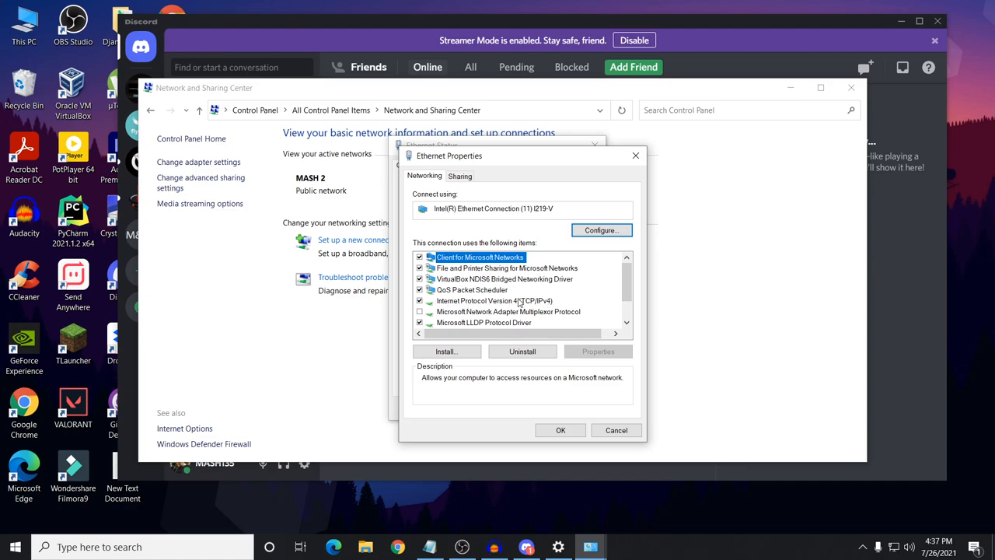
Set IPv4 DNS to preferred 8.8.8.8 and alternate 8.8.4.4, and confirm
double_click(494, 300)
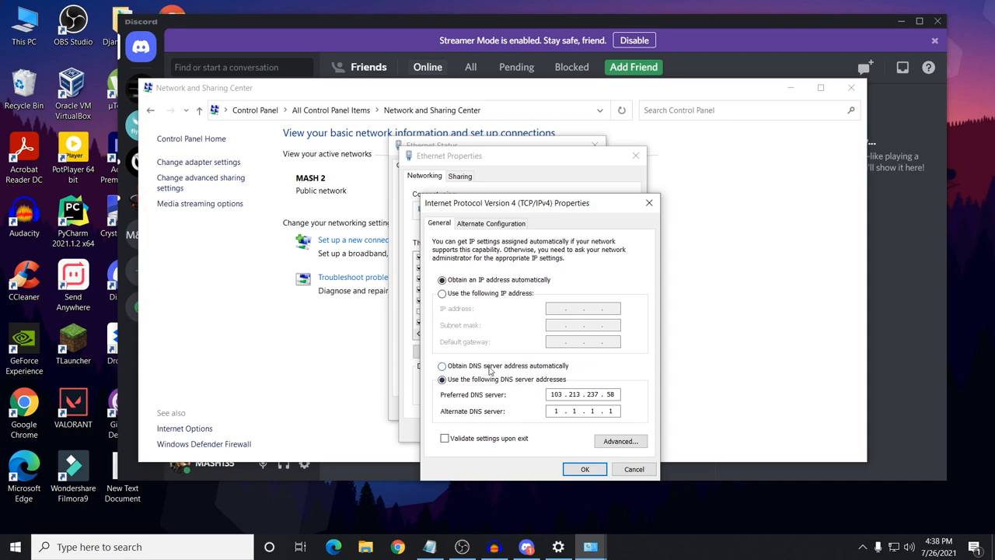
left_click(442, 365)
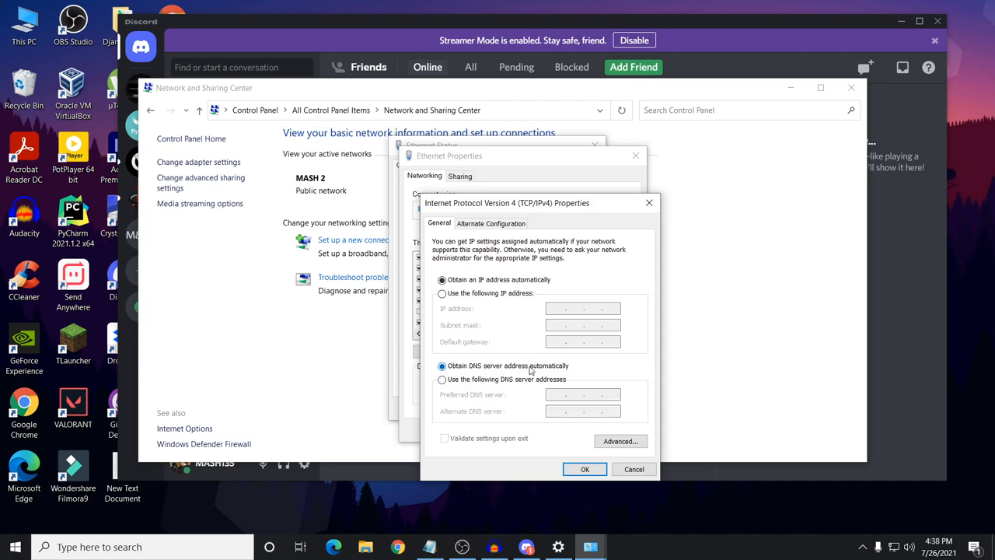
left_click(443, 379)
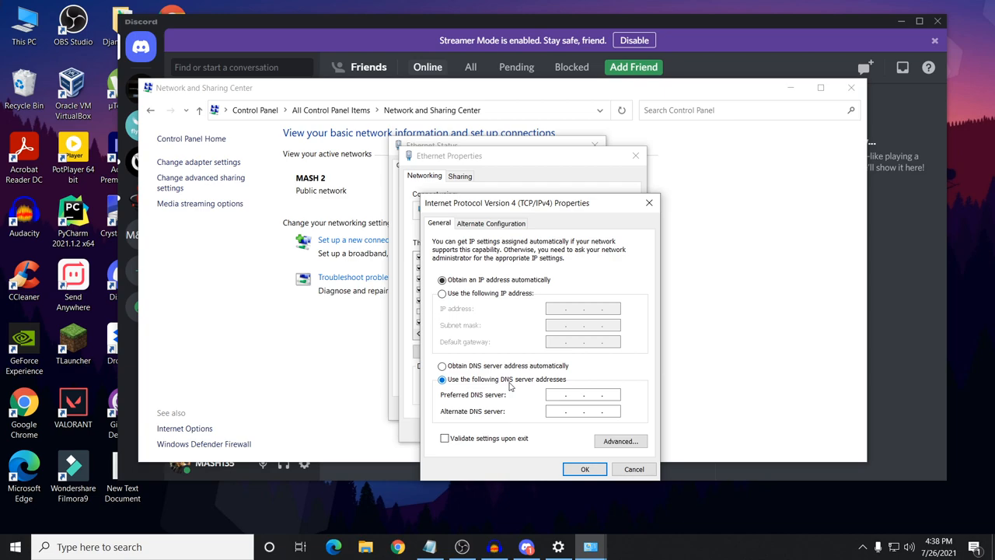
left_click(583, 395)
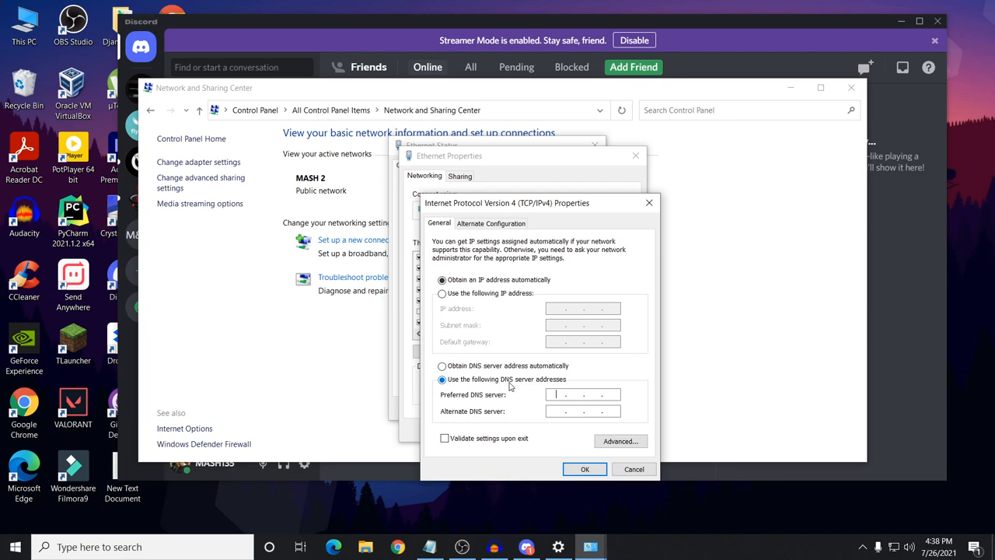
type("88")
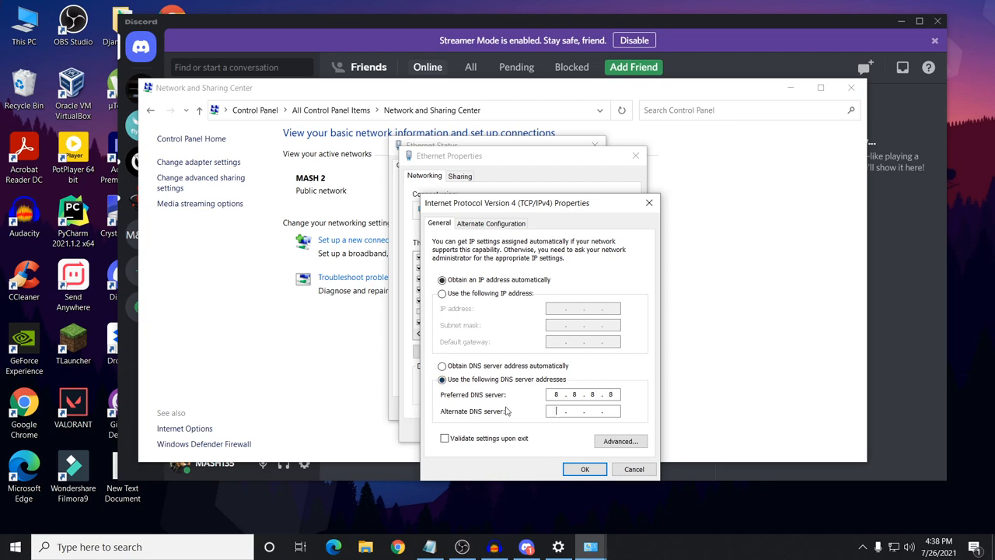
type("8.8.8")
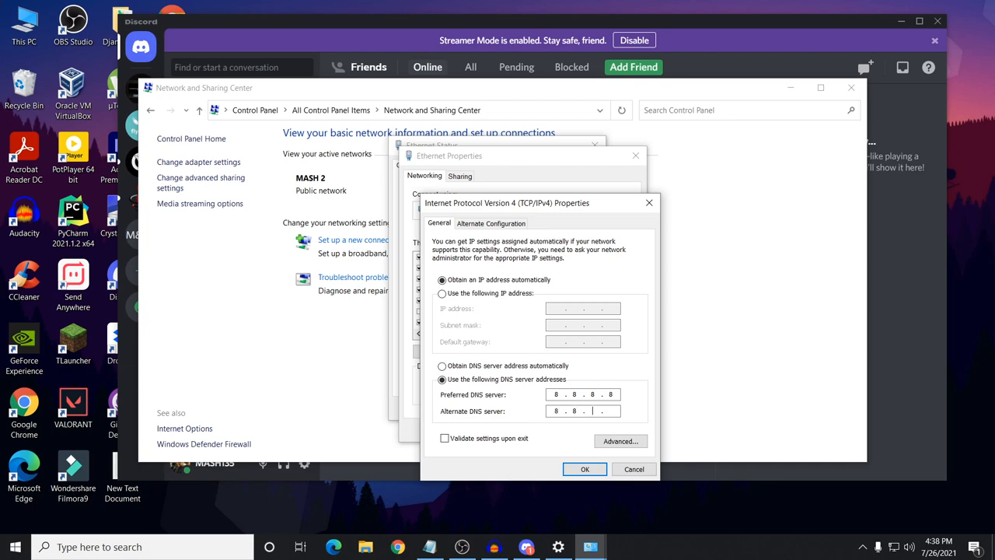
type("4")
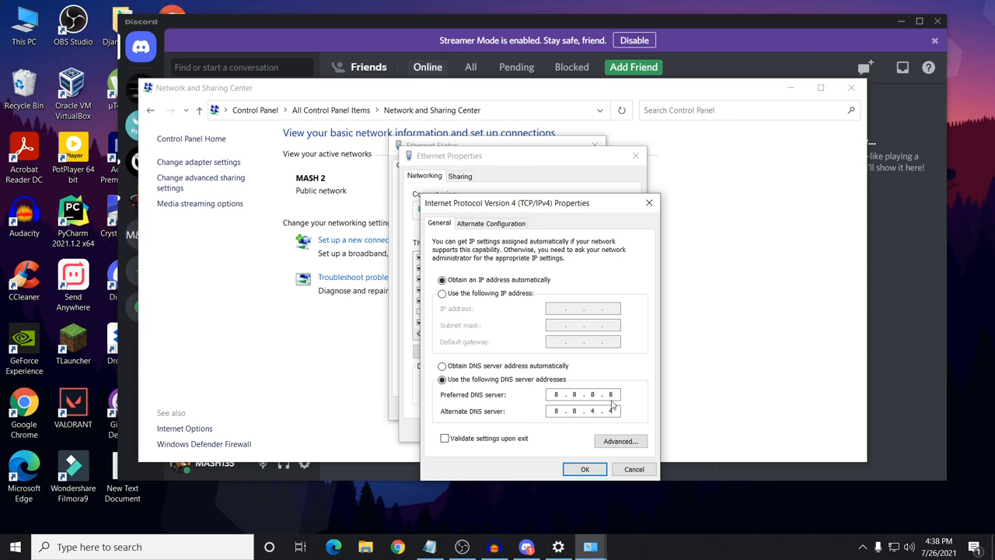
left_click(585, 469)
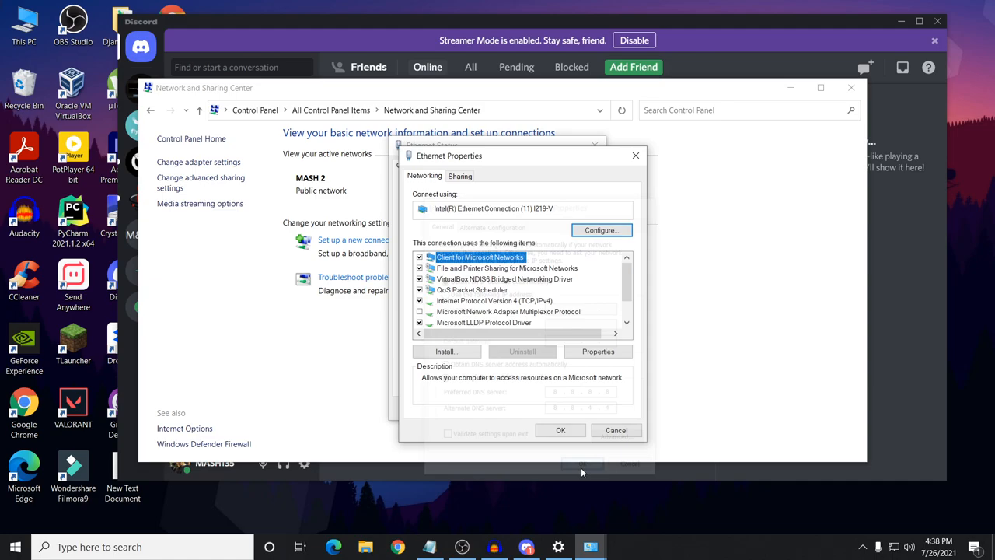
Close the Ethernet Properties and Ethernet Status dialogs
left_click(616, 430)
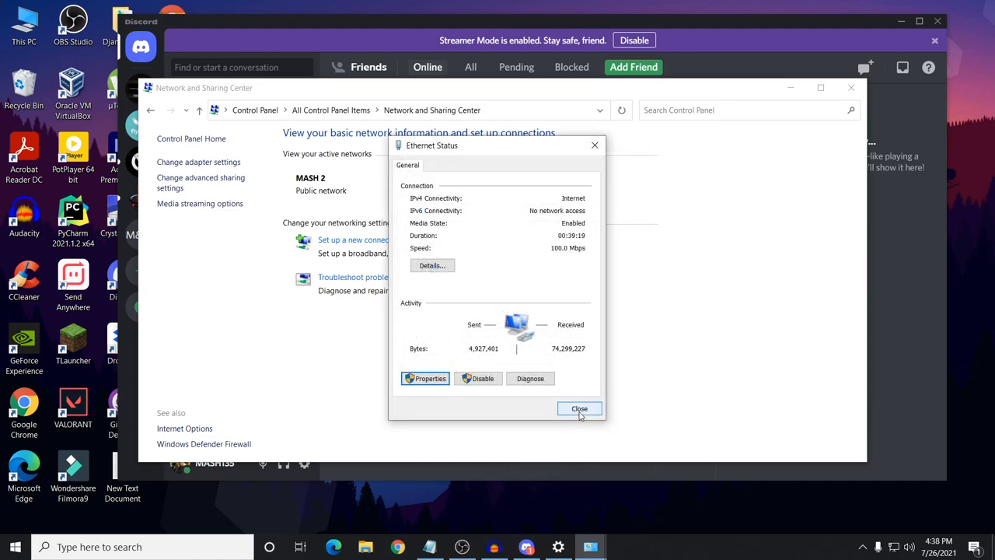
left_click(579, 408)
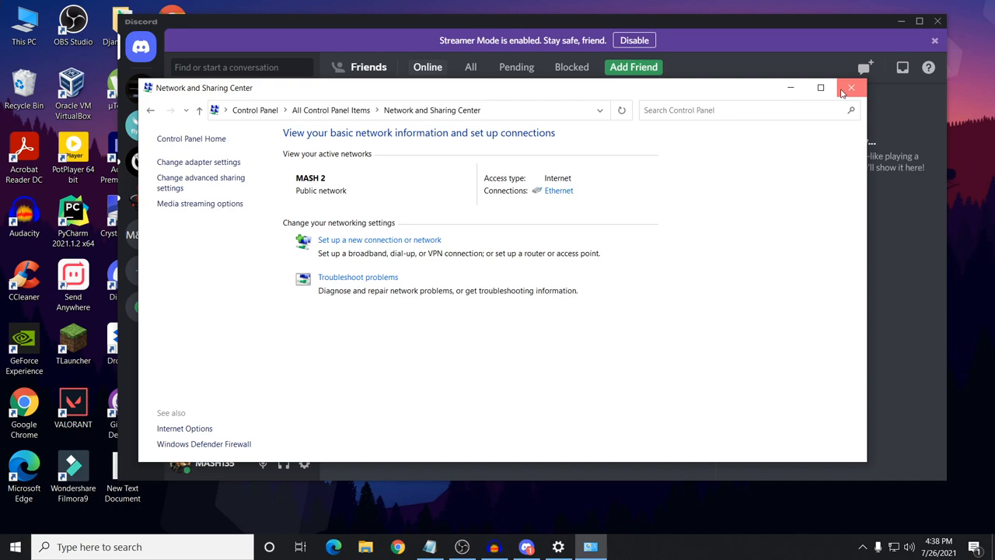
mouse_move(791, 87)
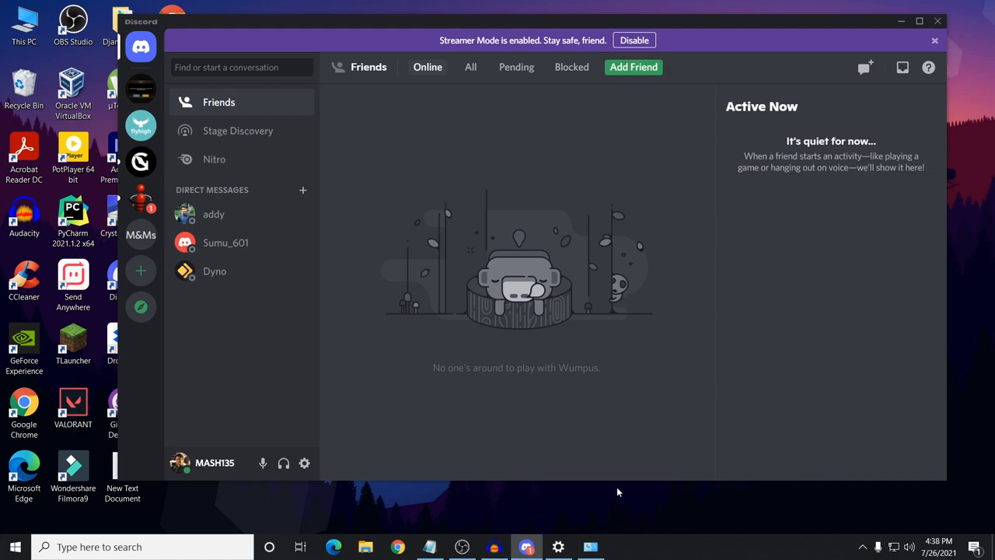
mouse_move(640, 448)
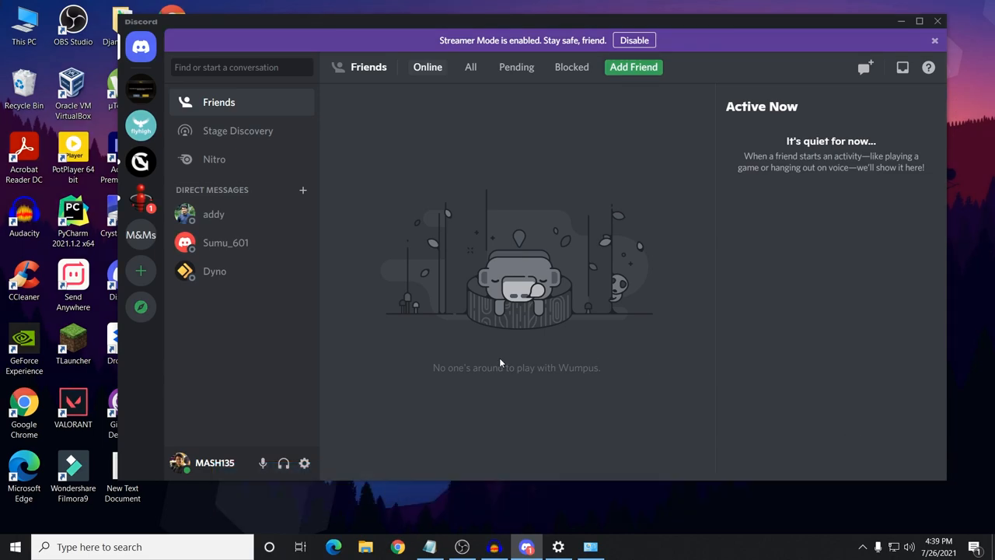
mouse_move(318, 475)
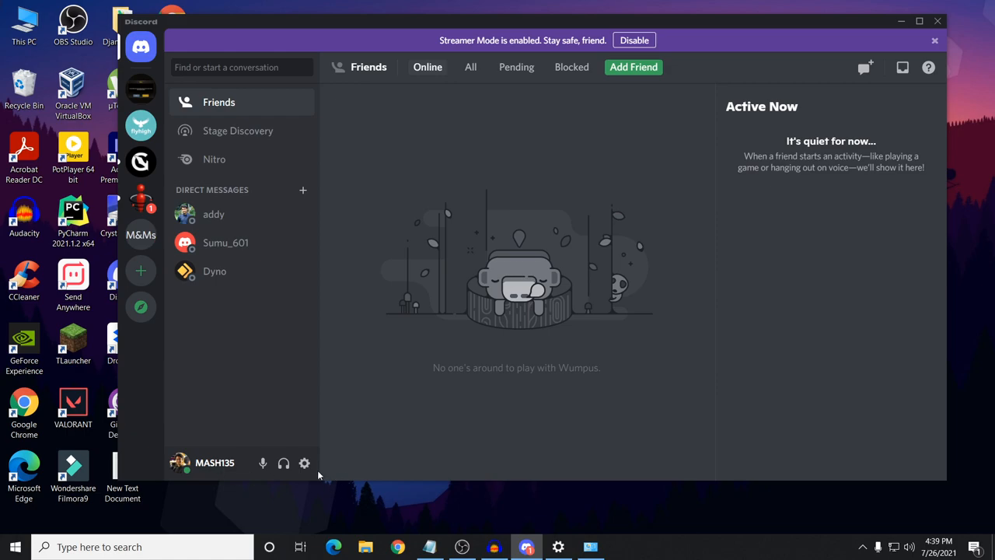
mouse_move(304, 463)
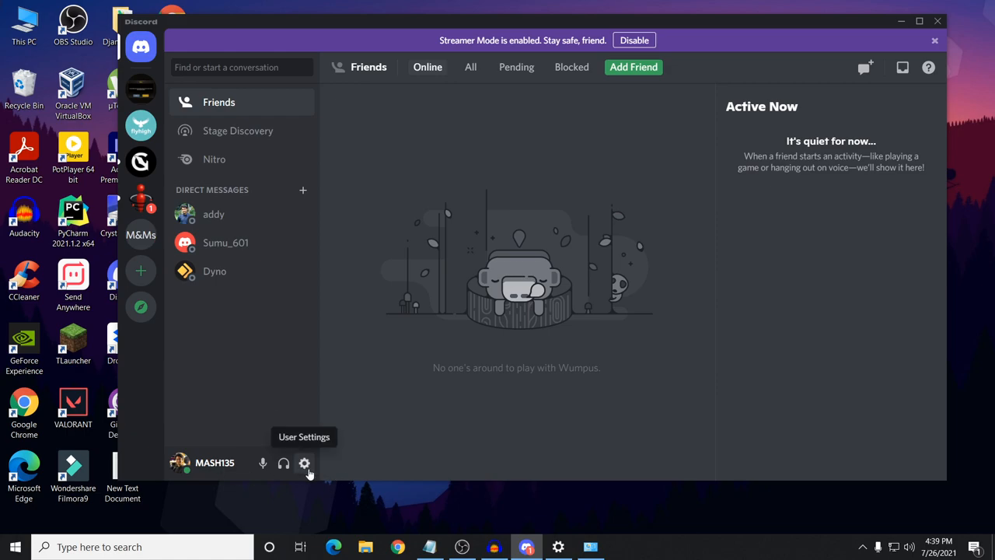
Open Discord's Voice & Video settings and scroll down to Quality of Service
left_click(304, 463)
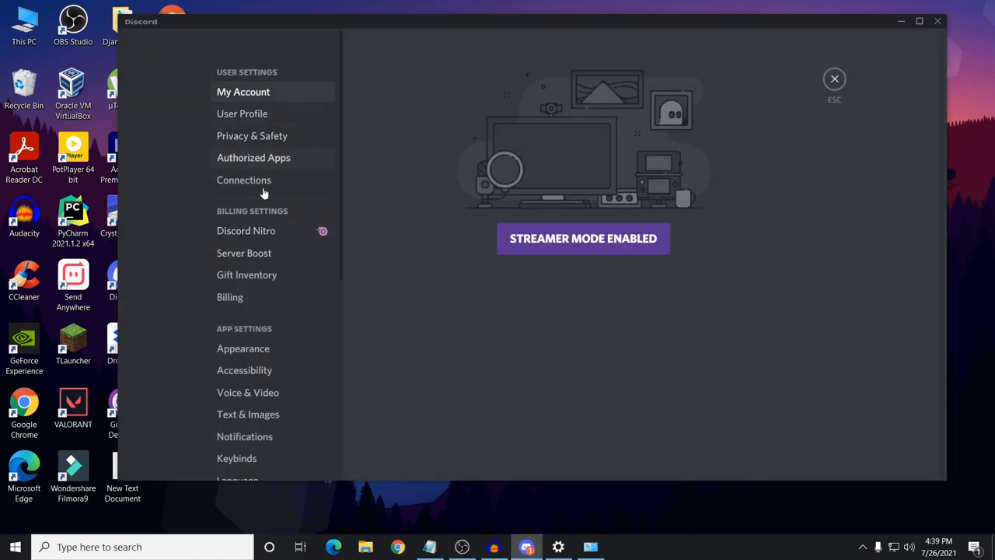
scroll("down", 3)
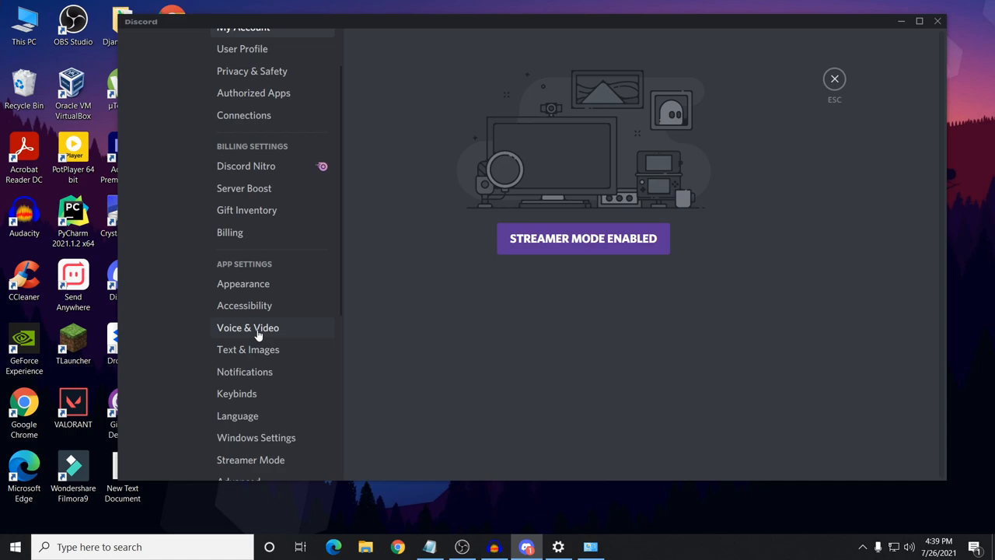
left_click(248, 327)
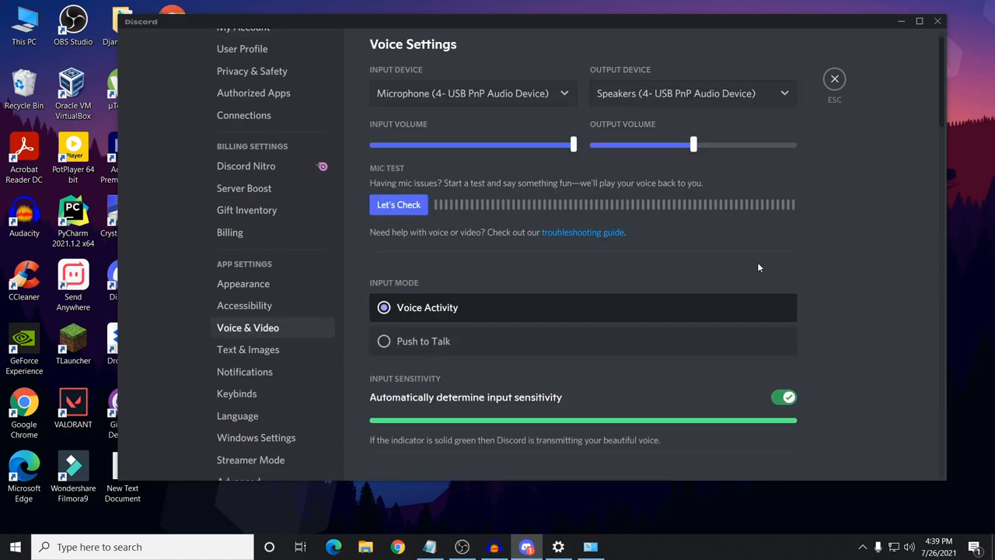
scroll("down", 3)
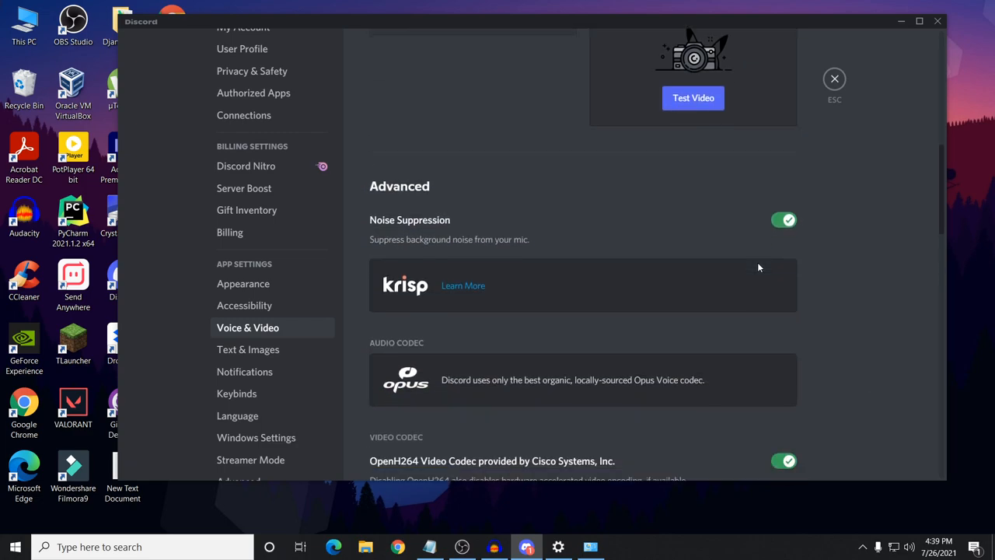
scroll("down", 3)
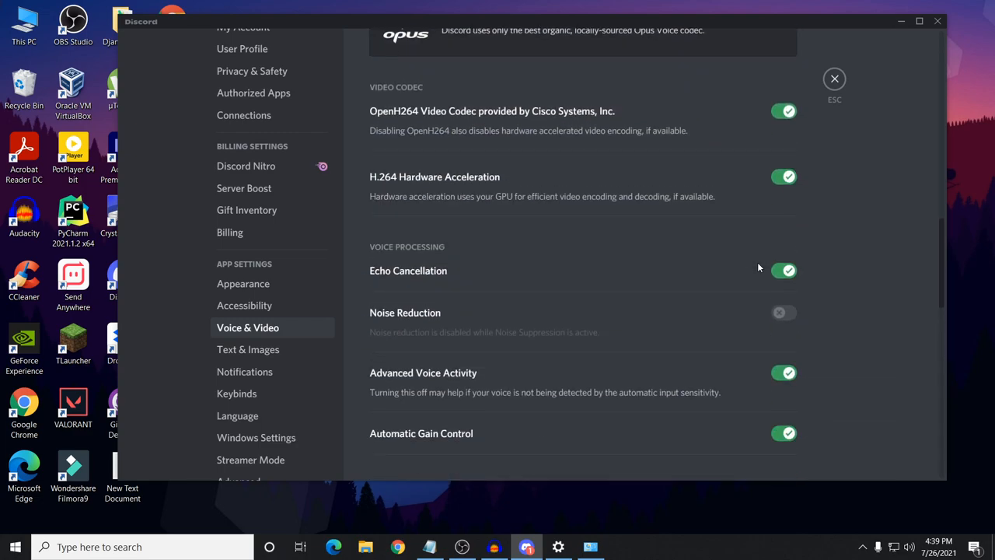
scroll("down", 3)
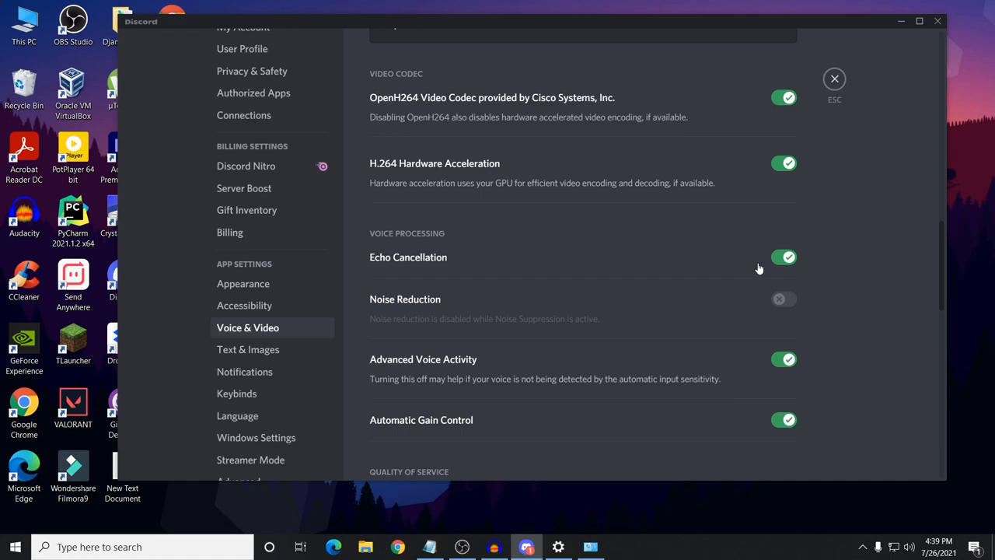
scroll("down", 3)
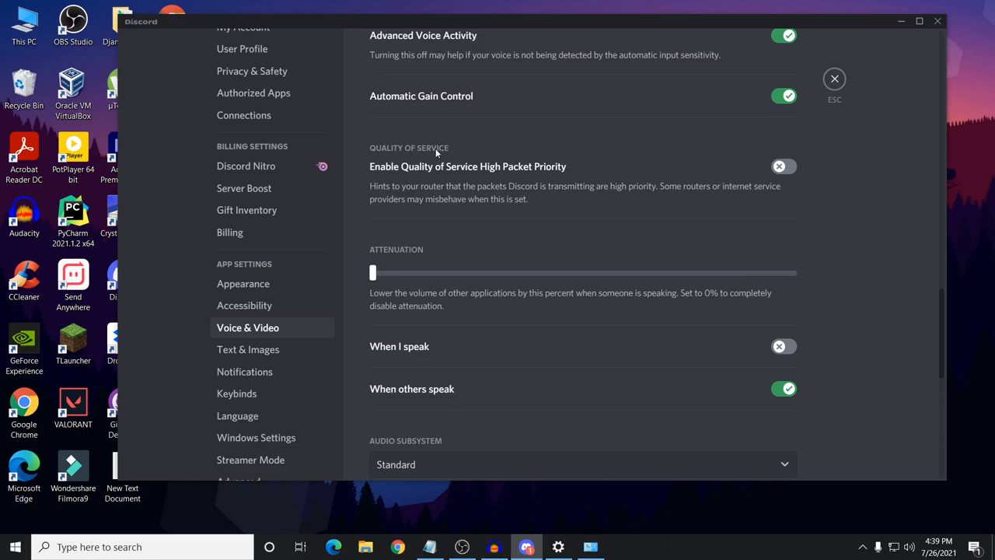
mouse_move(848, 151)
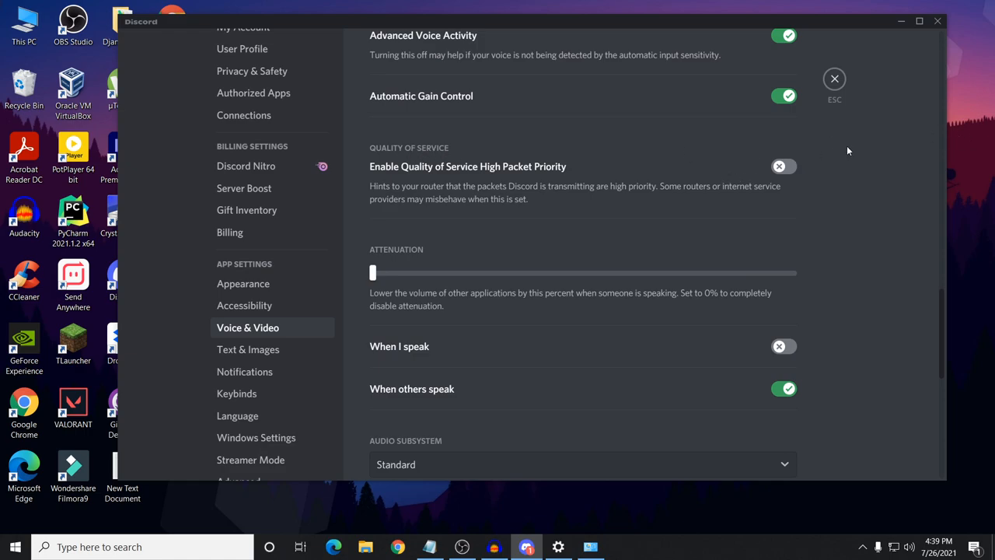
Switch Quality of Service High Packet Priority on, then back off
left_click(784, 165)
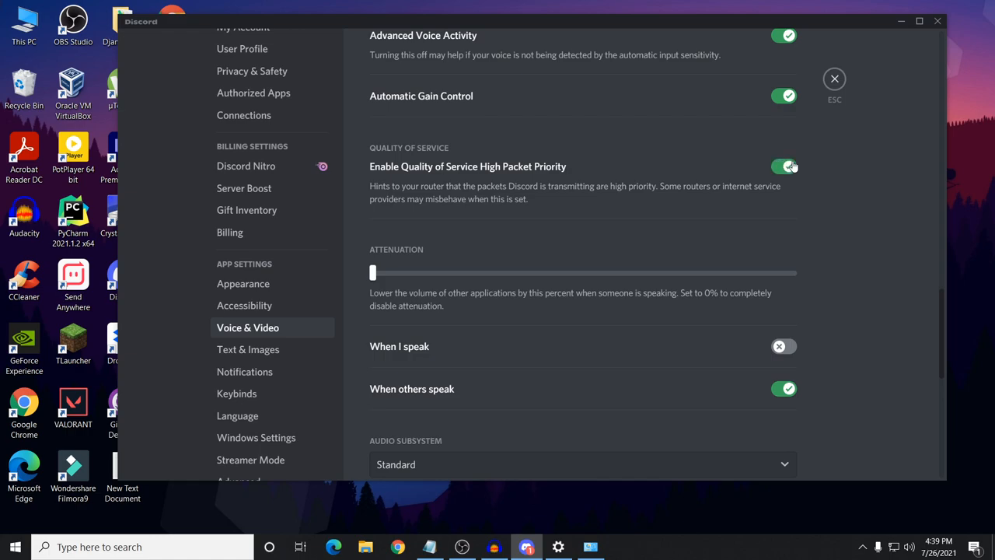
left_click(783, 165)
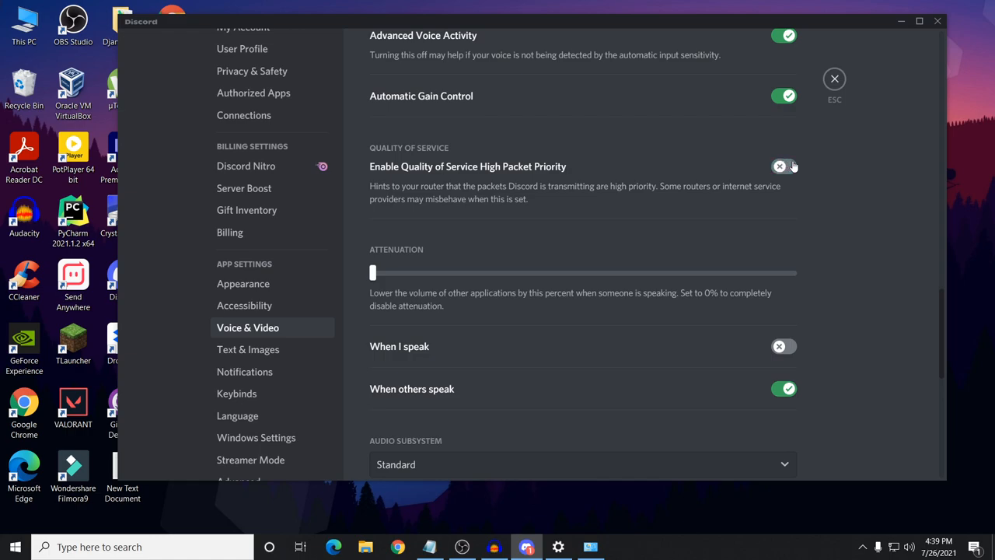
mouse_move(608, 179)
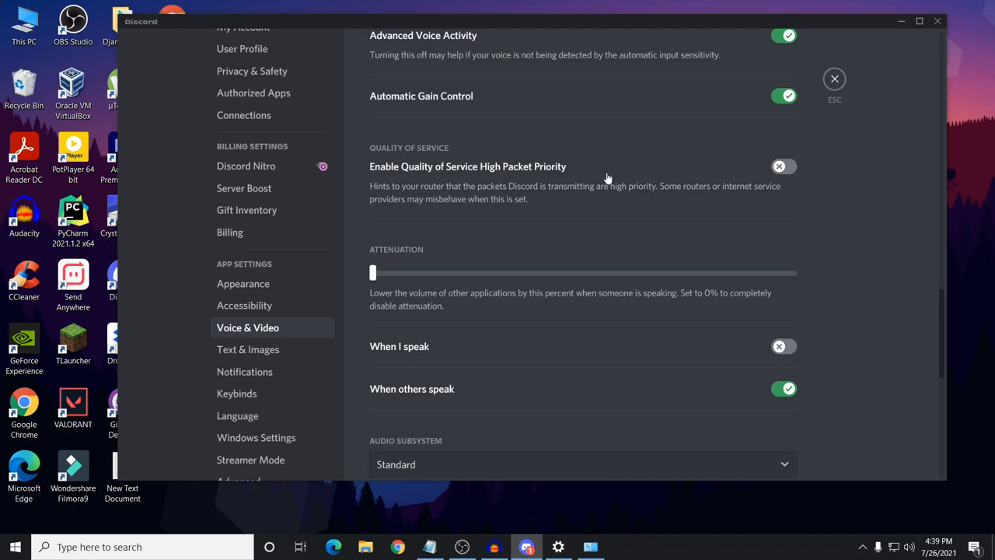
mouse_move(589, 159)
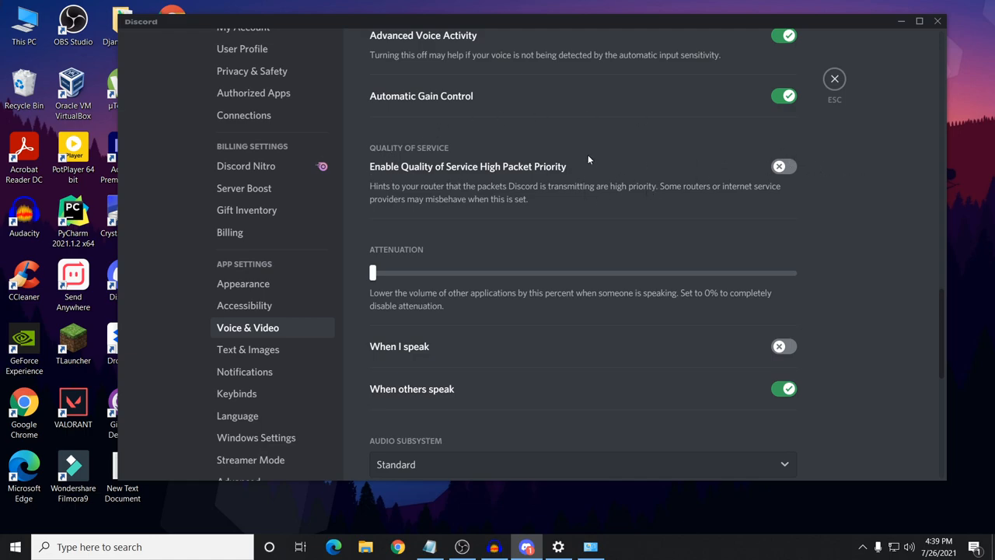
mouse_move(791, 227)
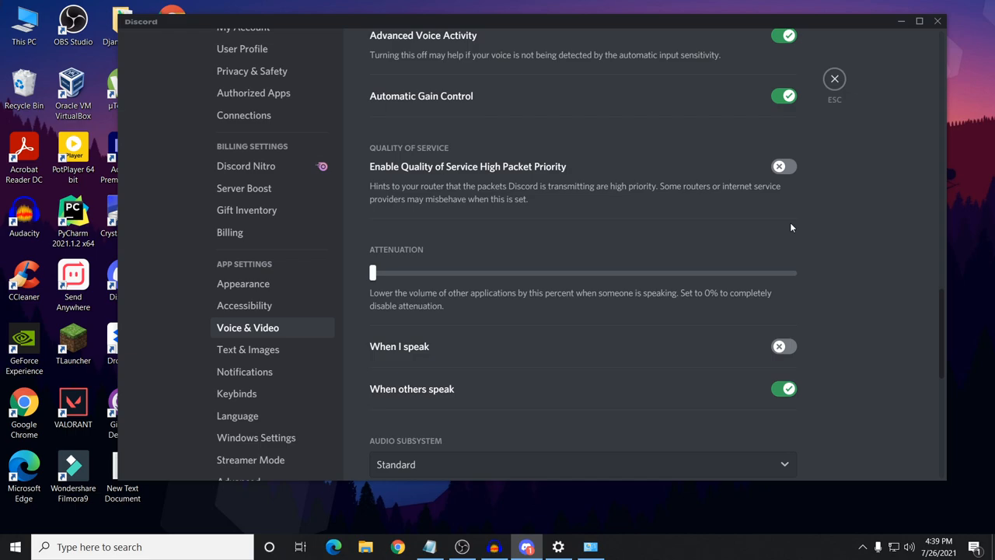
mouse_move(846, 146)
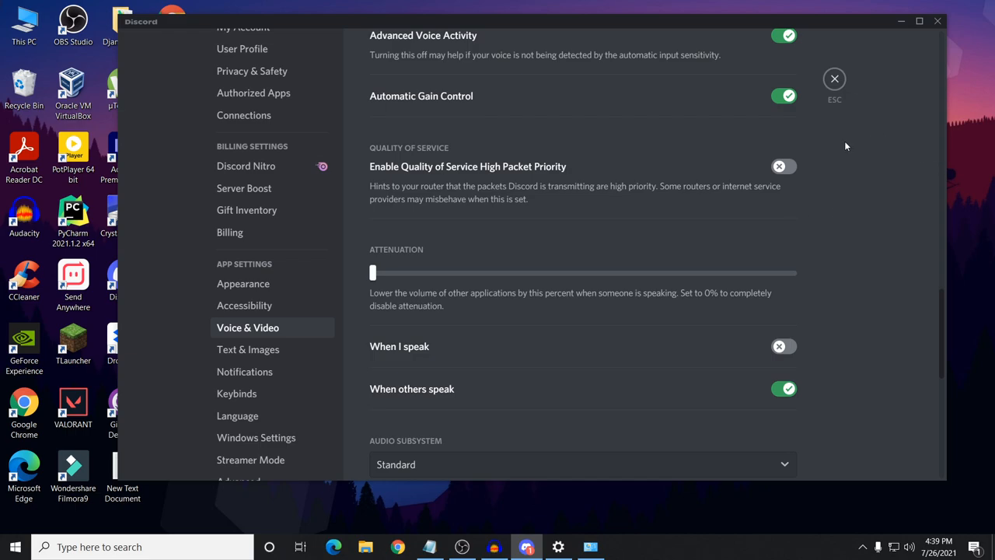
mouse_move(966, 207)
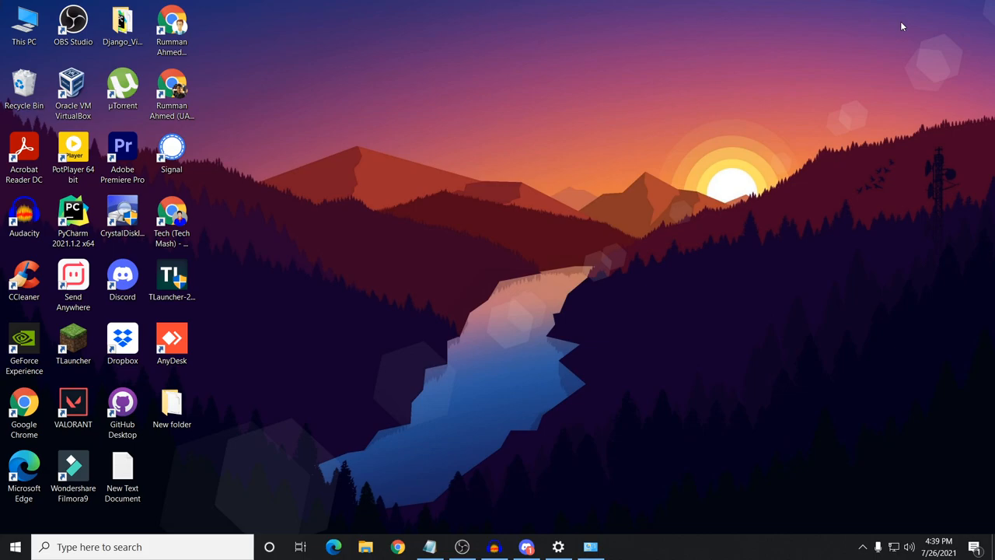
mouse_move(277, 257)
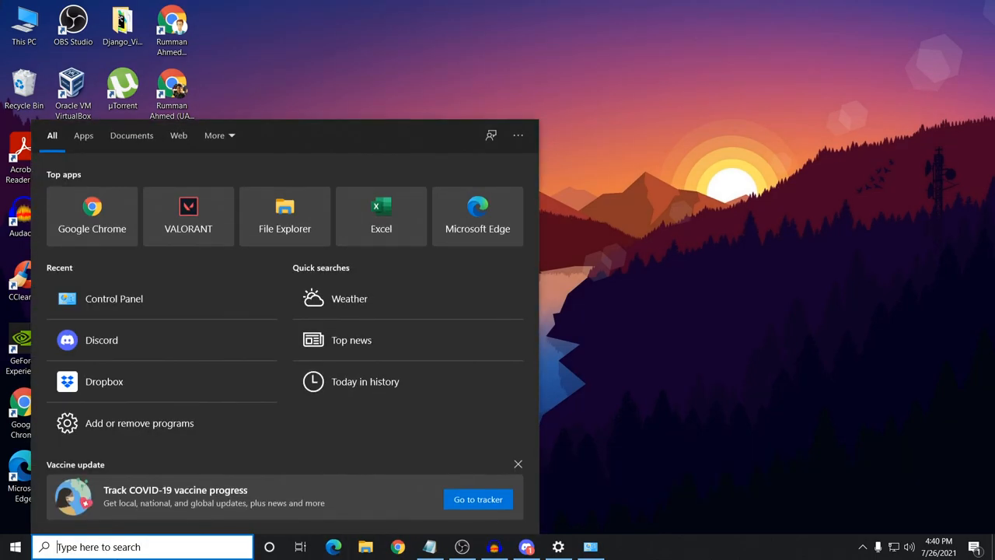
Search for CMD and run Command Prompt as administrator
type("CMD")
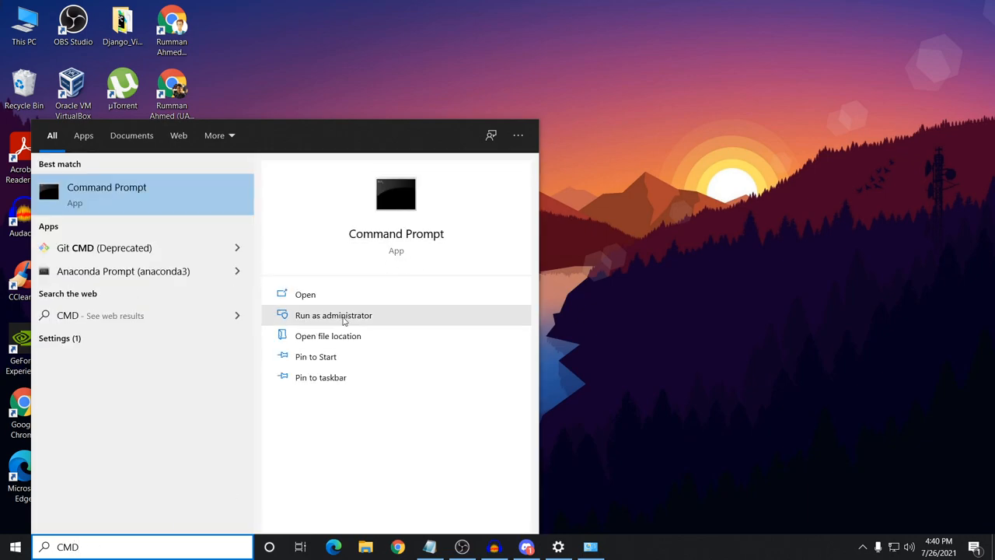
left_click(332, 315)
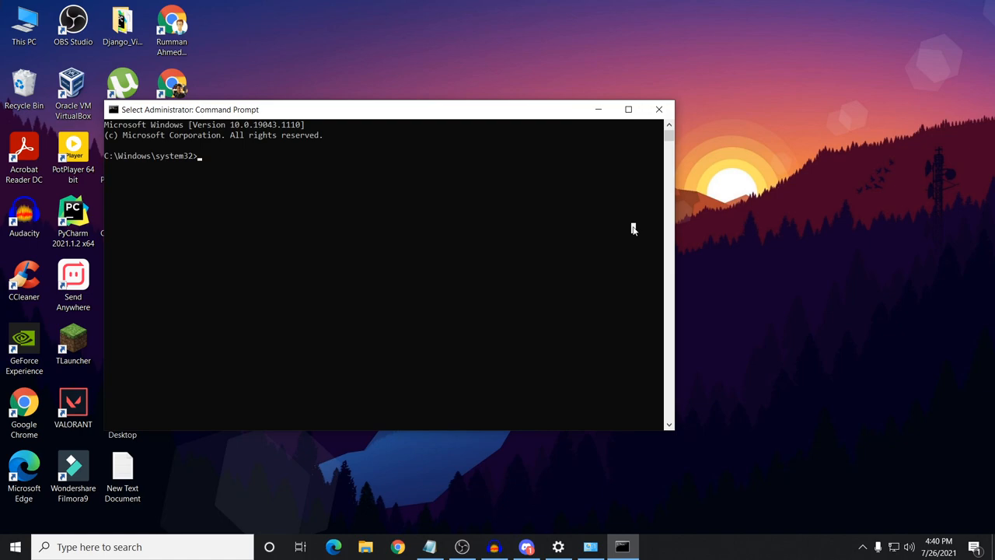
Run ipconfig /release to release the IP configuration
type("IPC")
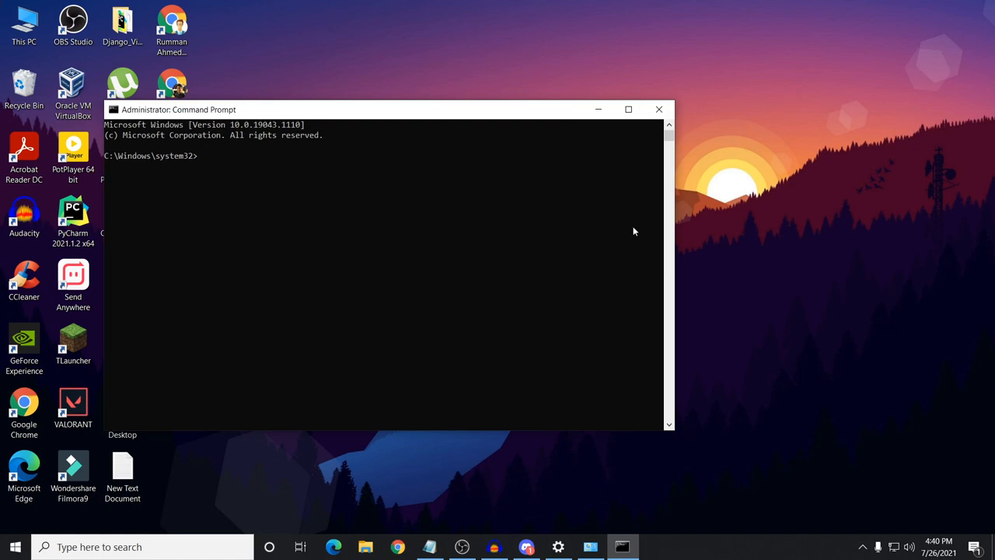
type("ipcon")
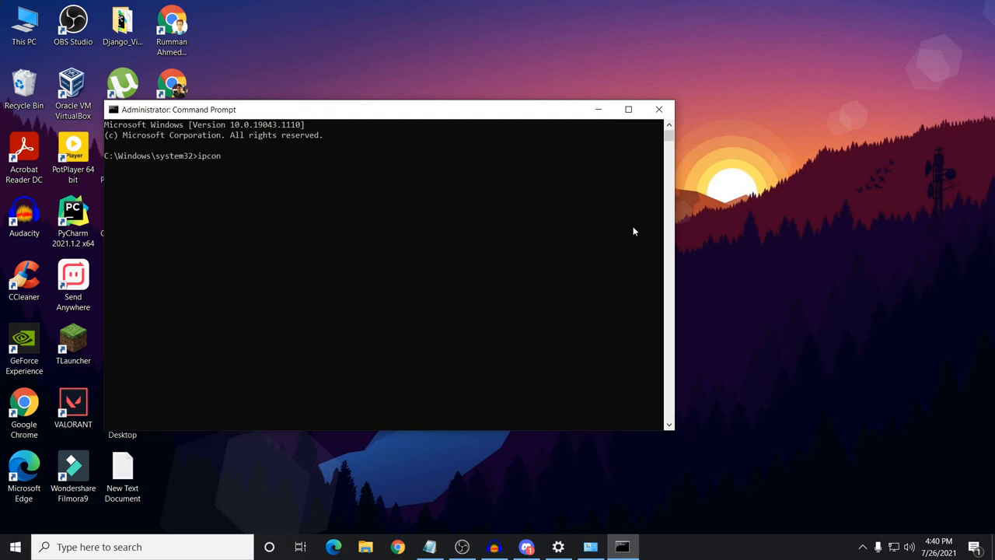
type("fig")
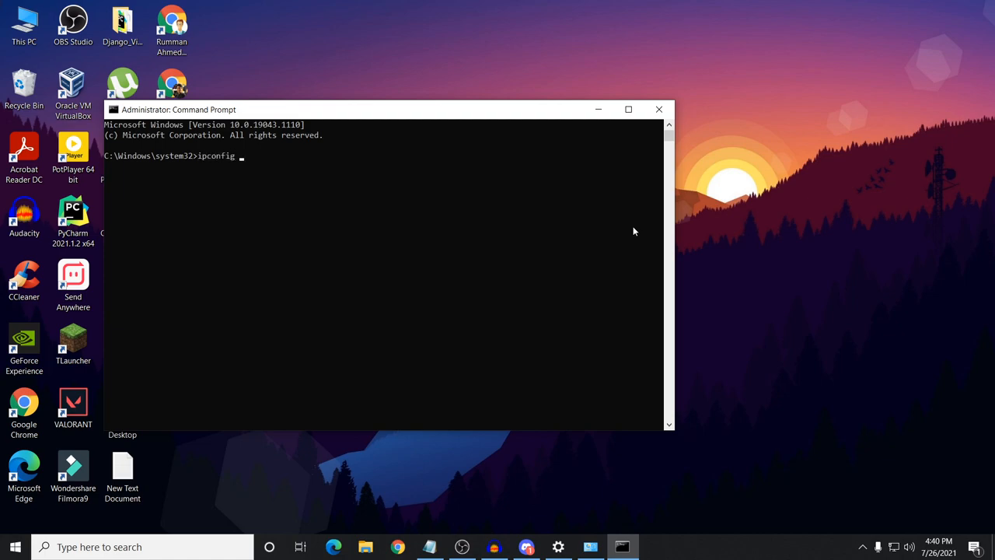
type("/release")
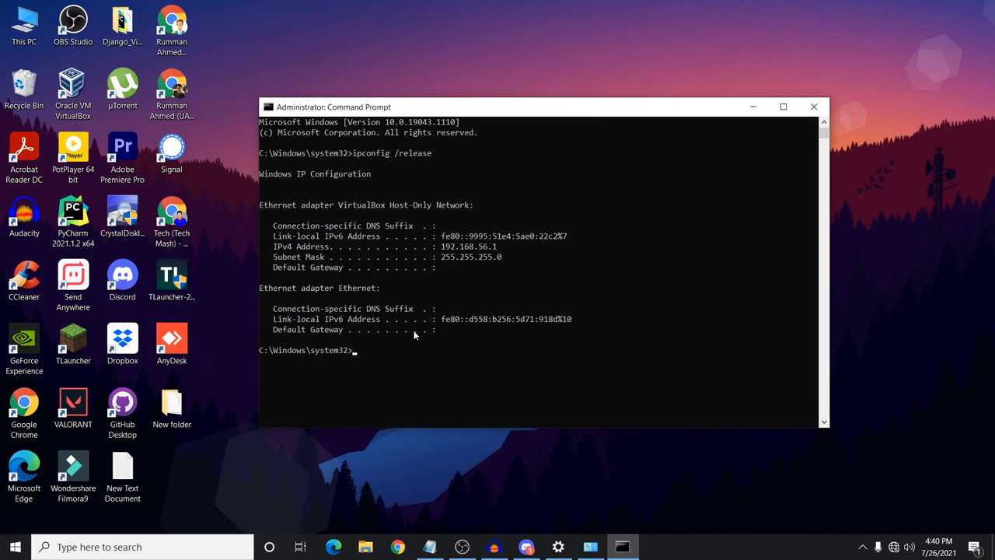
Run ipconfig /flushdns to flush the DNS resolver cache
type("ip")
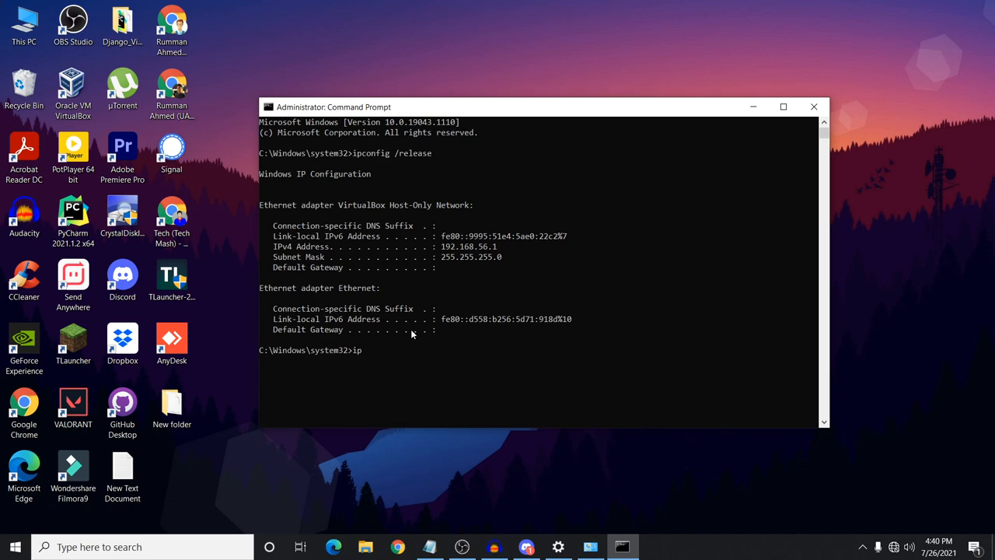
type("config")
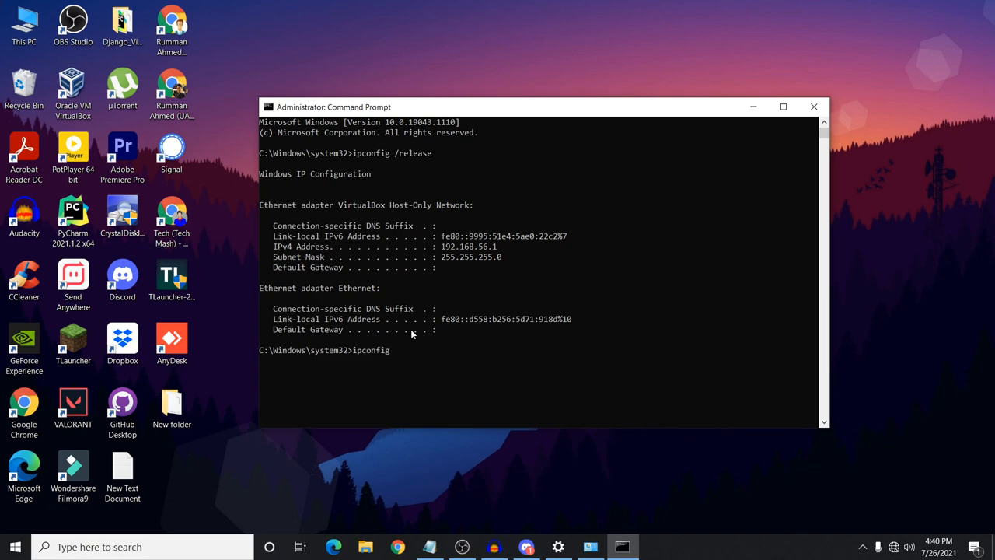
type("/")
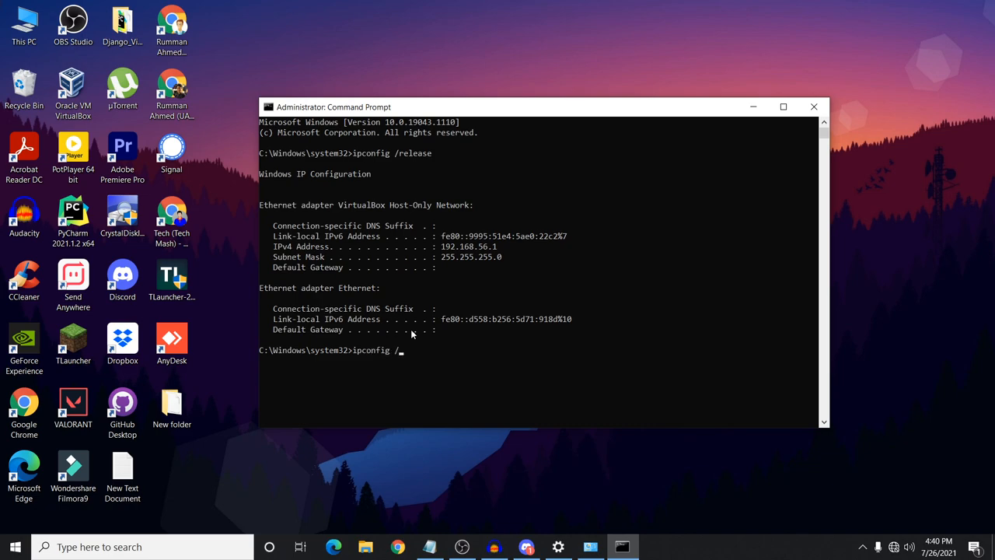
type("flushdns")
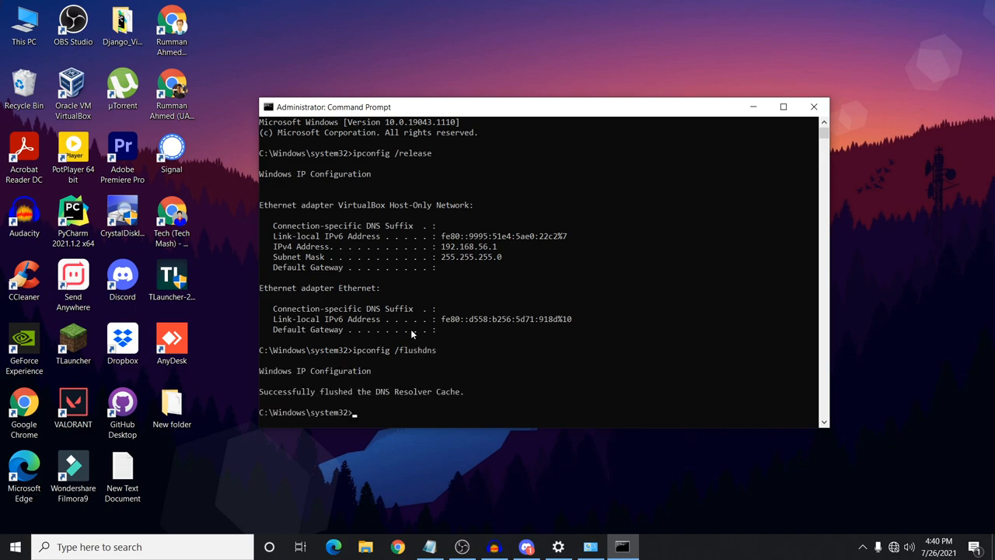
mouse_move(383, 402)
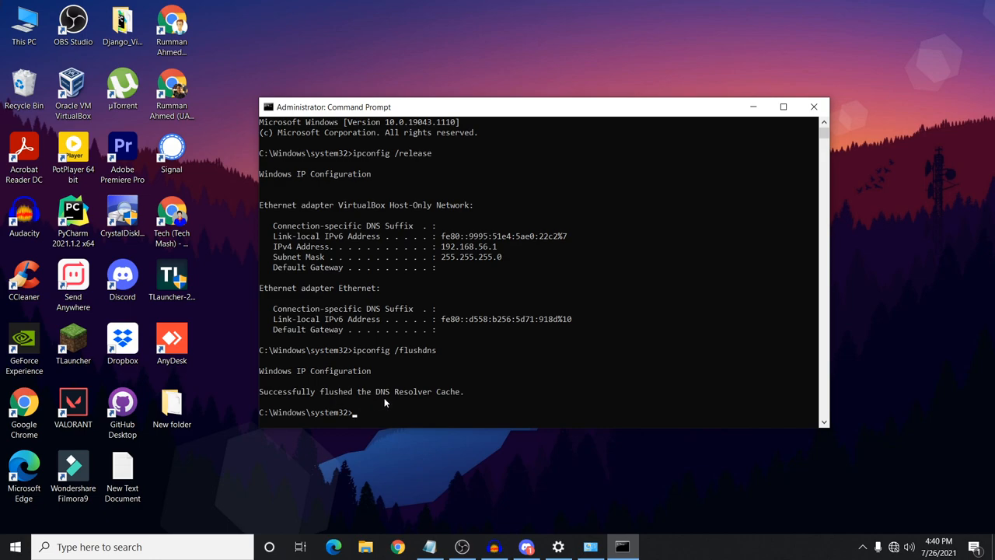
mouse_move(475, 400)
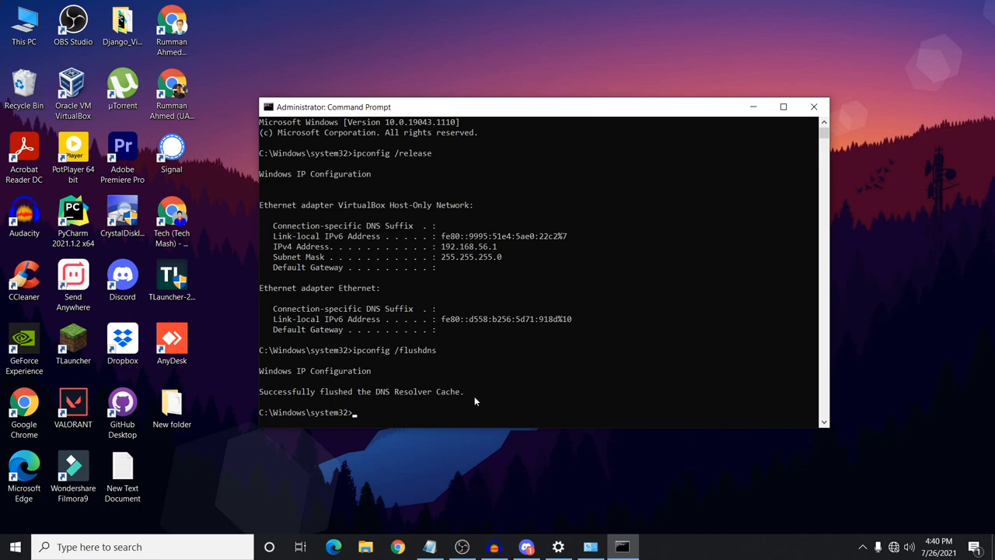
Run ipconfig /renew in the Command Prompt to renew the IP address
type("ipcon")
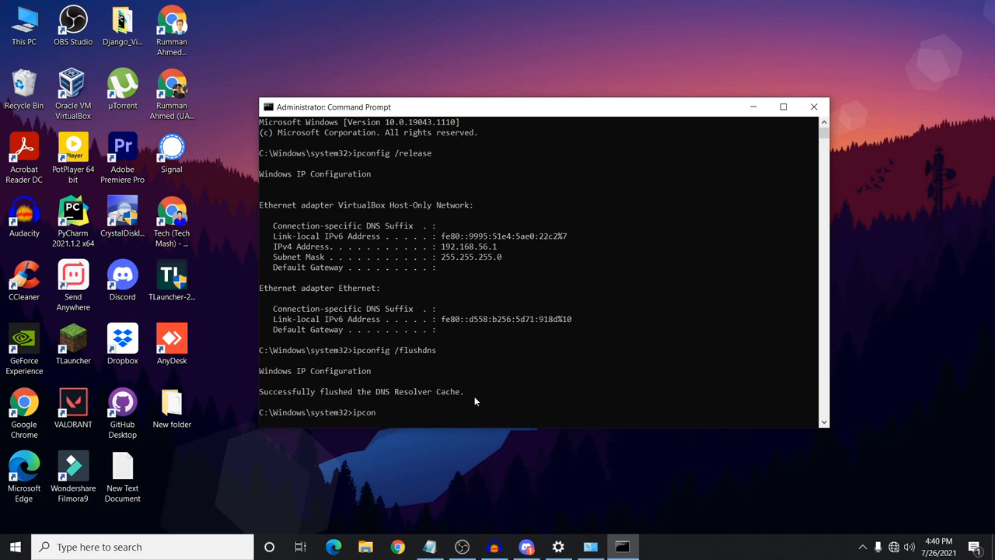
type("fig")
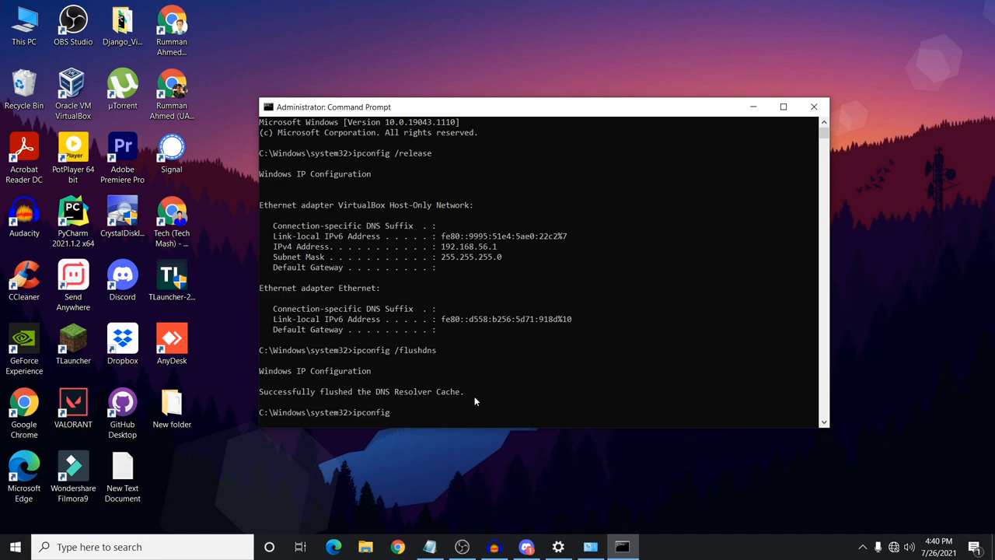
type("/")
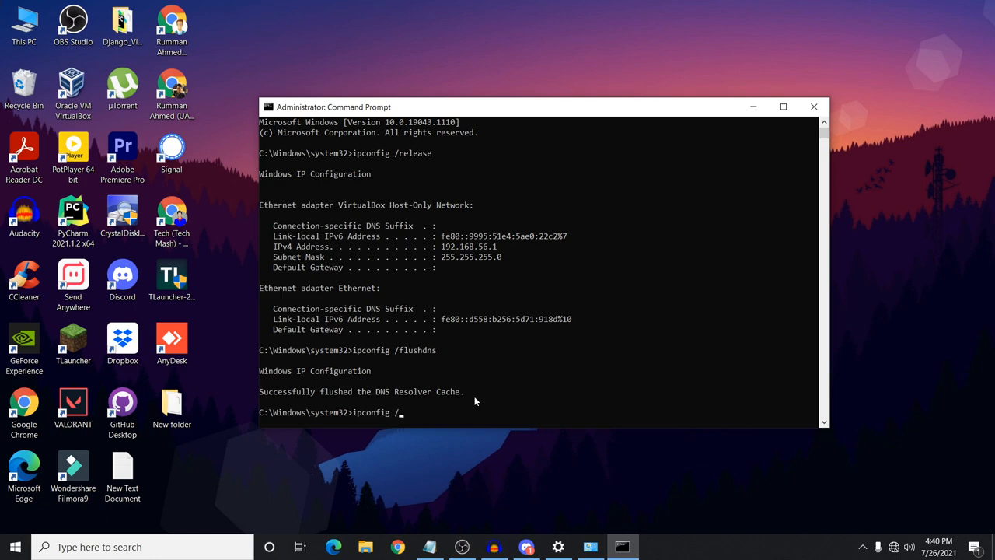
type("renew")
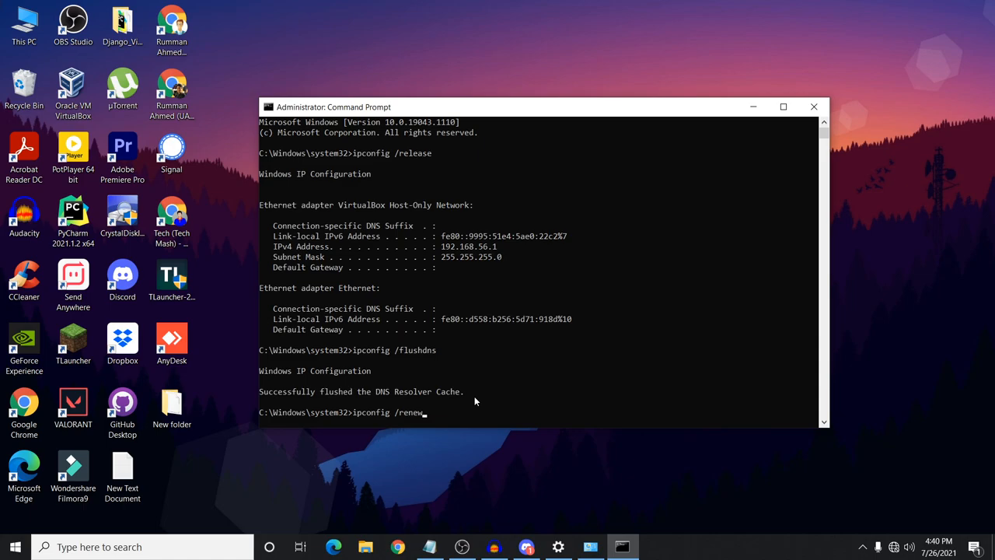
key("enter")
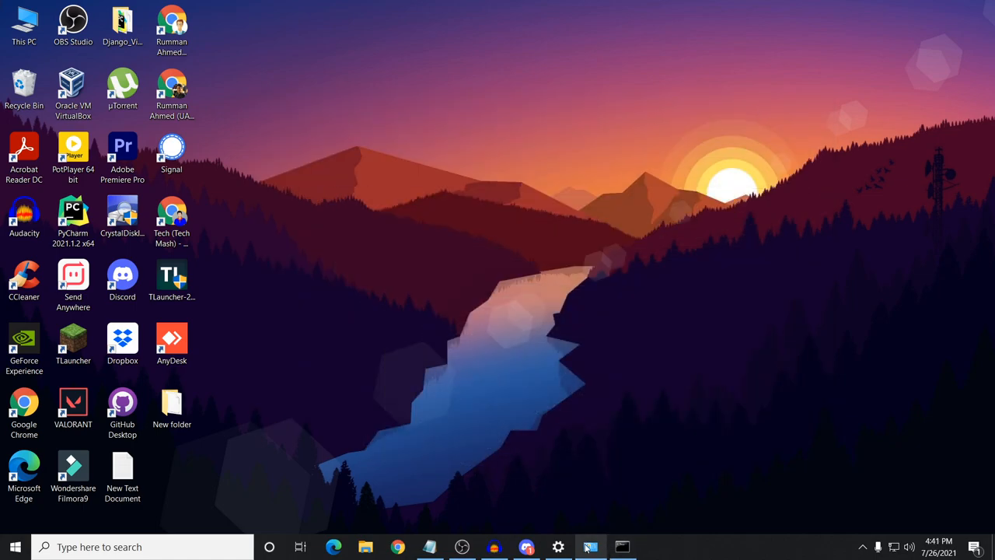
Restore Discord and close its user settings to reach the Friends page
left_click(527, 546)
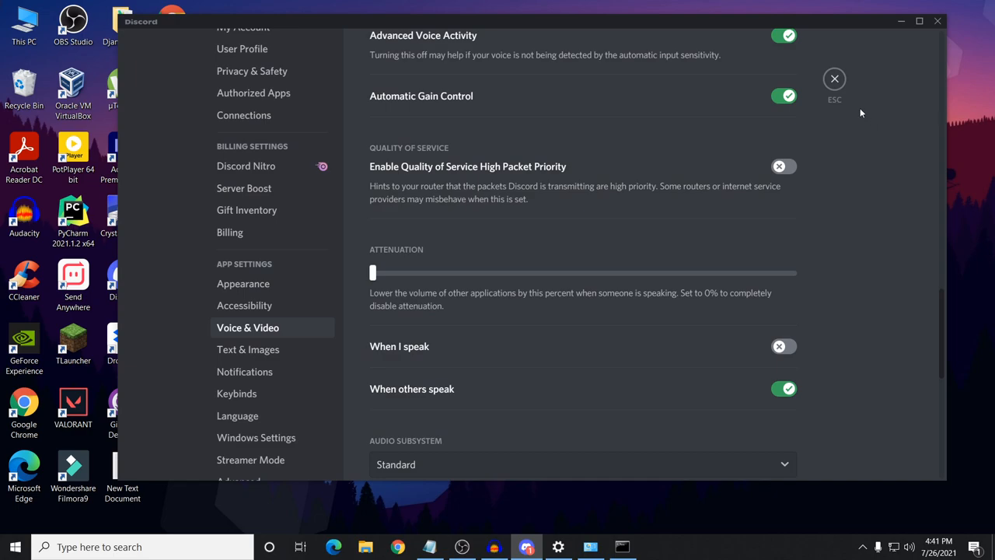
left_click(834, 78)
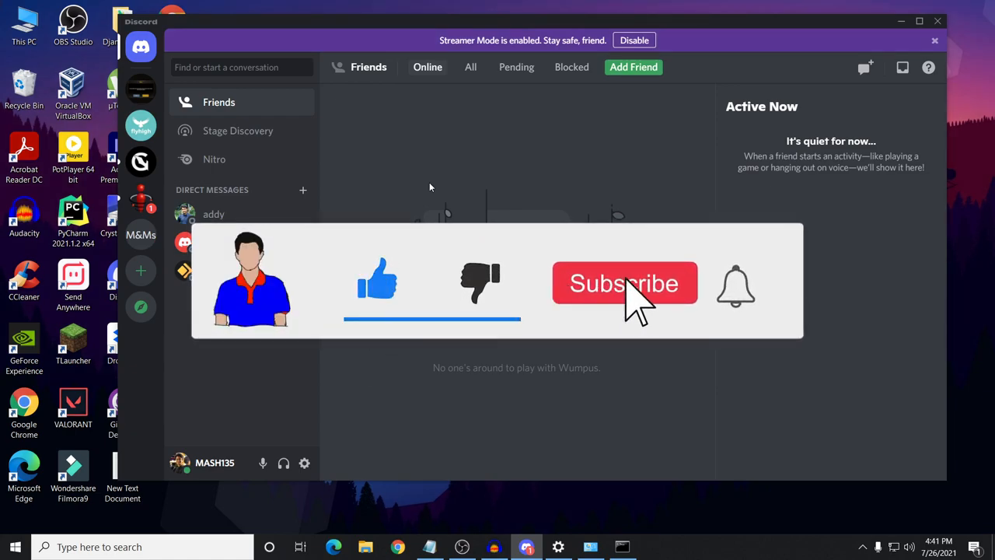
left_click(624, 283)
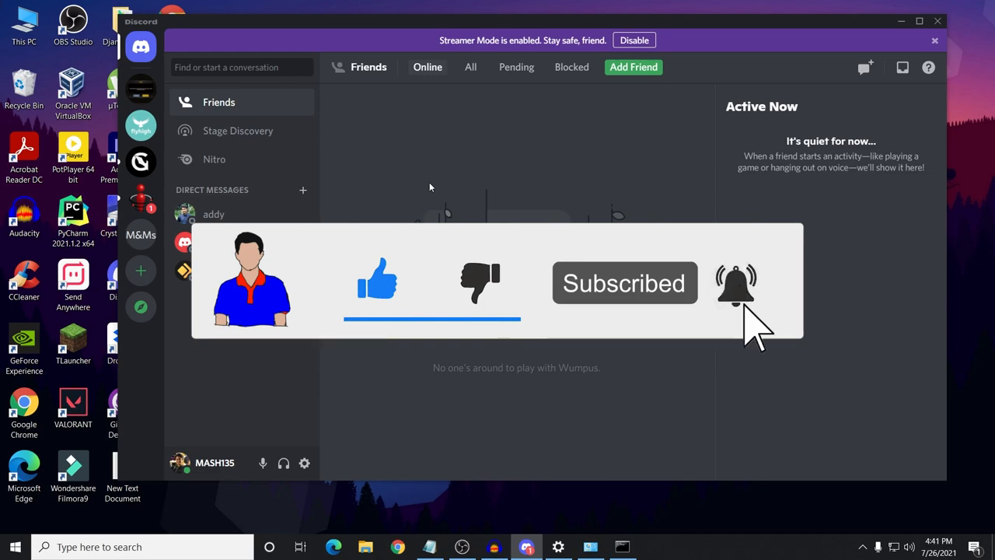